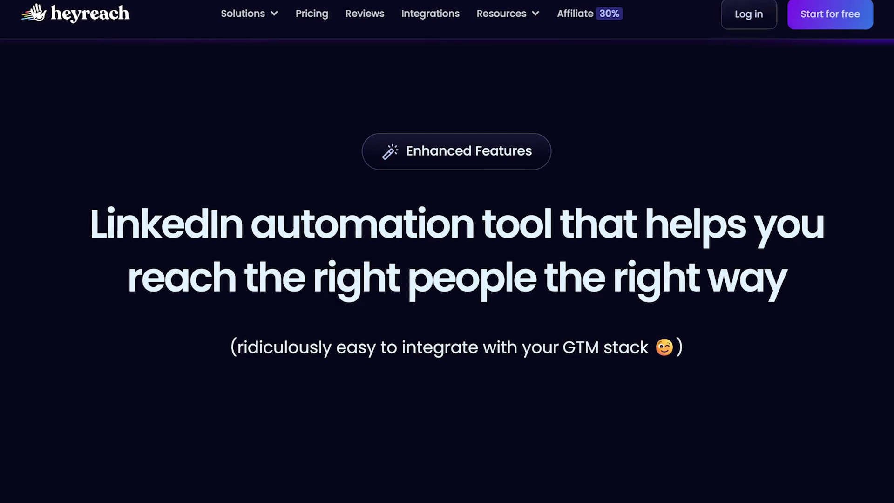
# Scroll down the HeyReach marketing homepage.
pyautogui.scroll(-3)
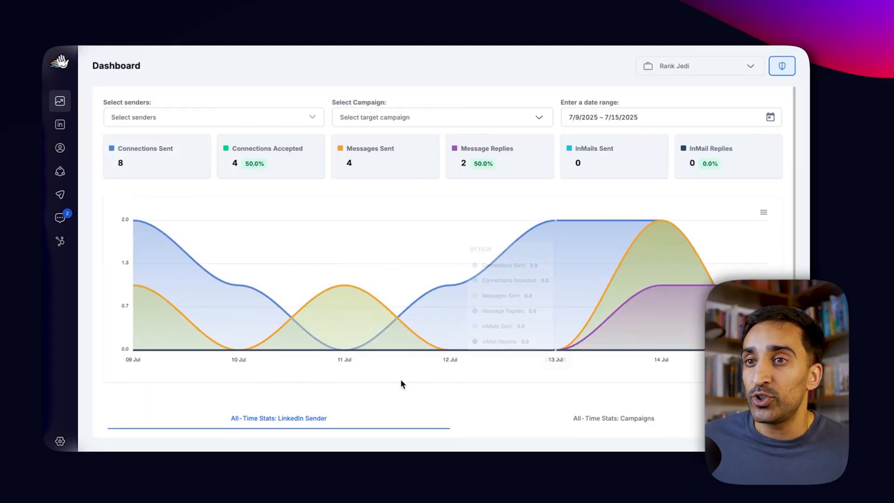
# Create a new HeyReach campaign named 'HeyReach,Clay,Make Test'.
pyautogui.click(59, 194)
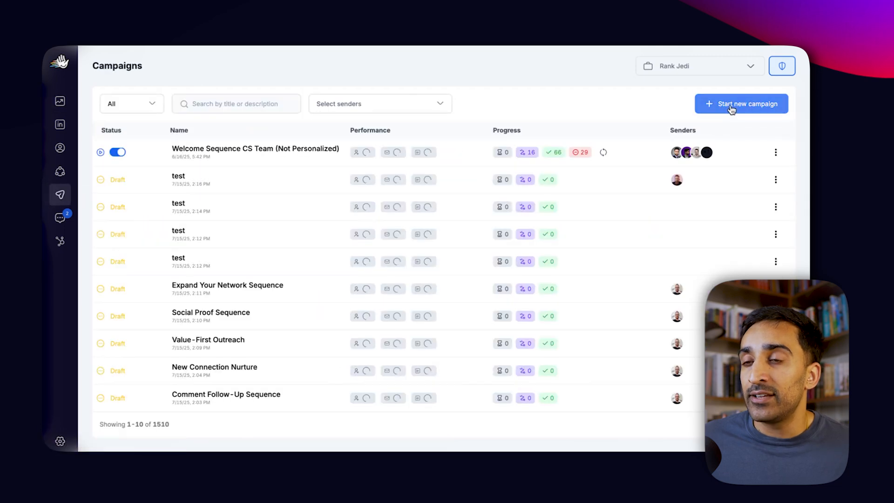
pyautogui.click(741, 104)
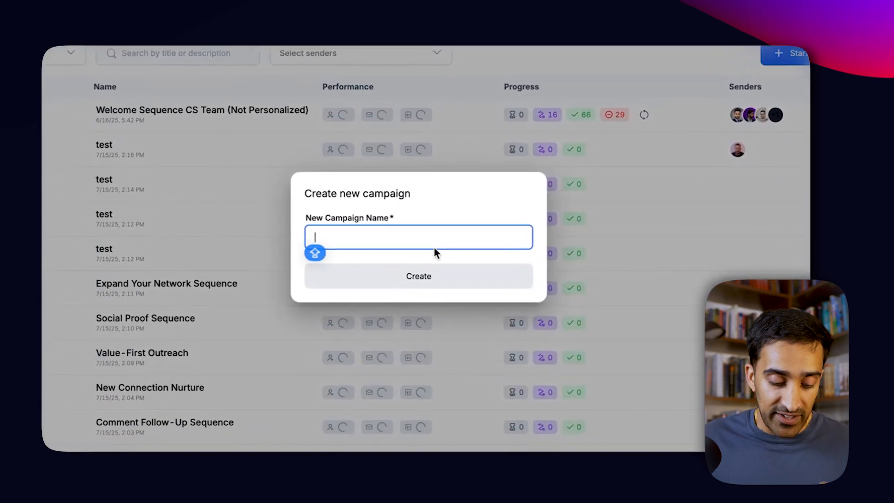
pyautogui.write('Hye')
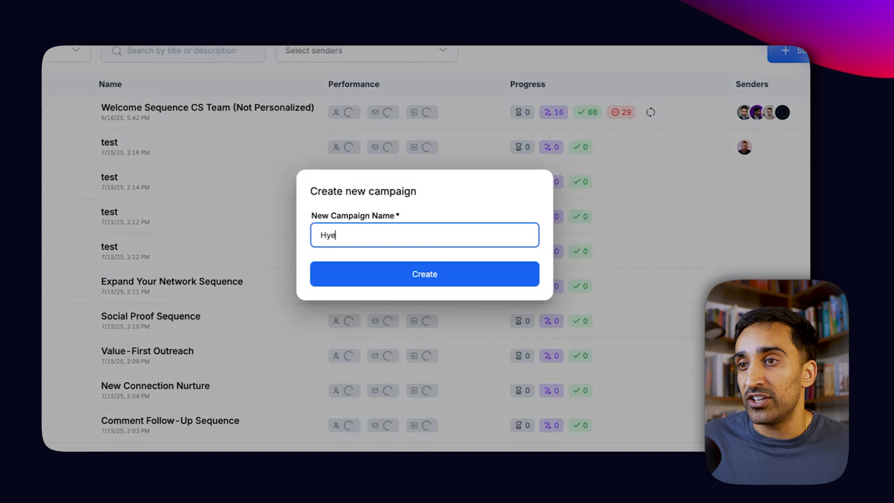
pyautogui.write('HeyReach,Clay,Make Te')
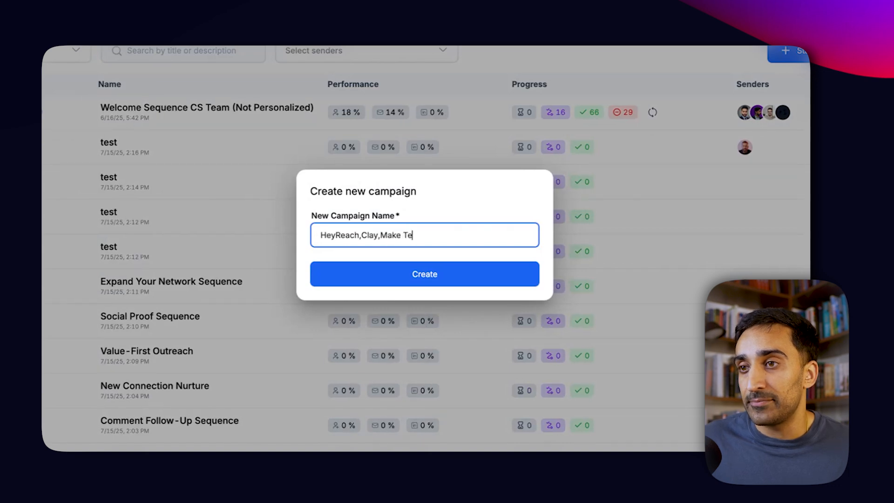
pyautogui.click(425, 274)
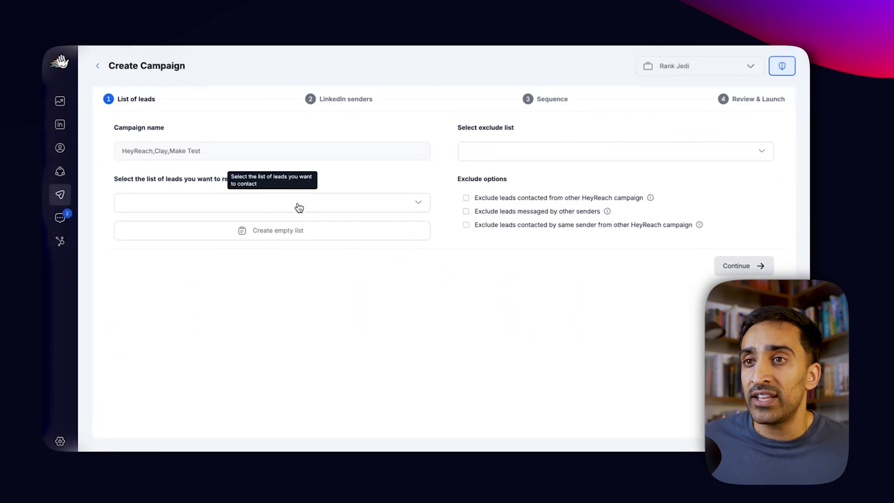
pyautogui.moveTo(368, 191)
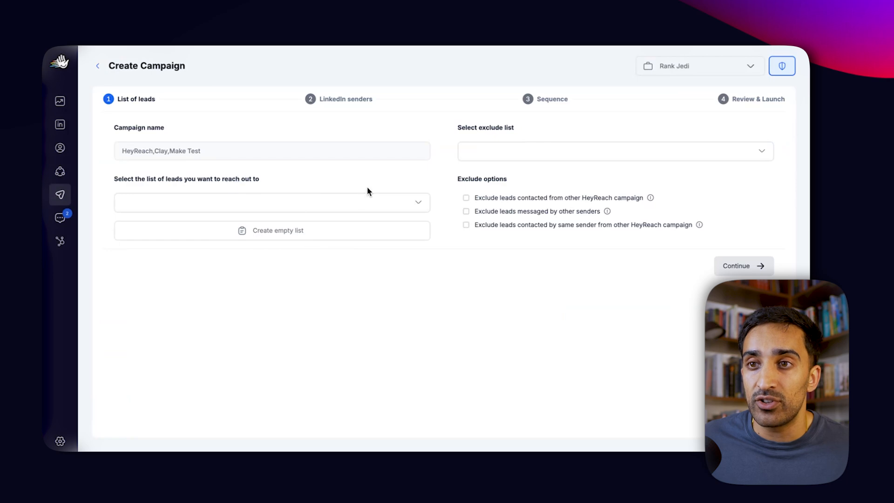
pyautogui.moveTo(360, 205)
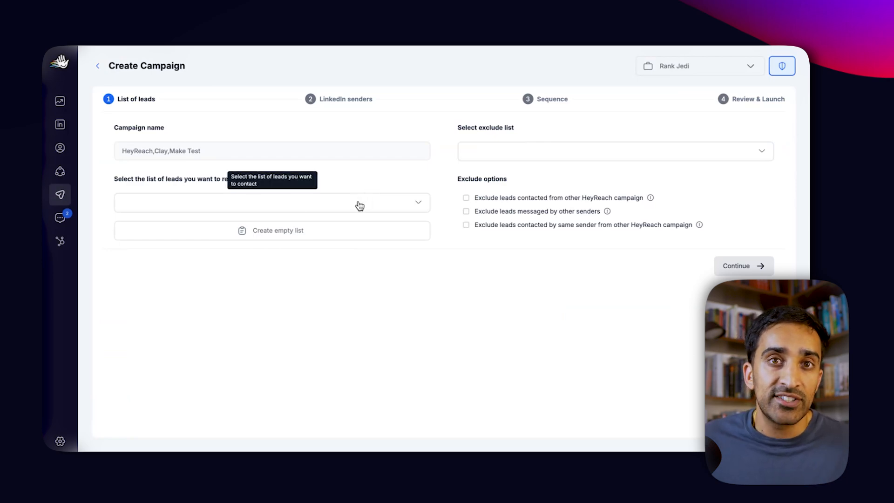
# Pick the campaign's leads list and tick three LinkedIn sending accounts.
pyautogui.click(272, 203)
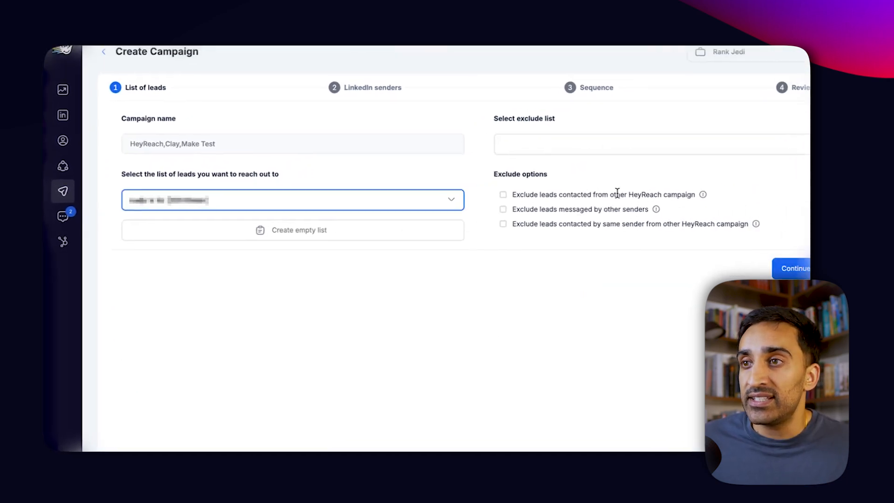
pyautogui.click(792, 268)
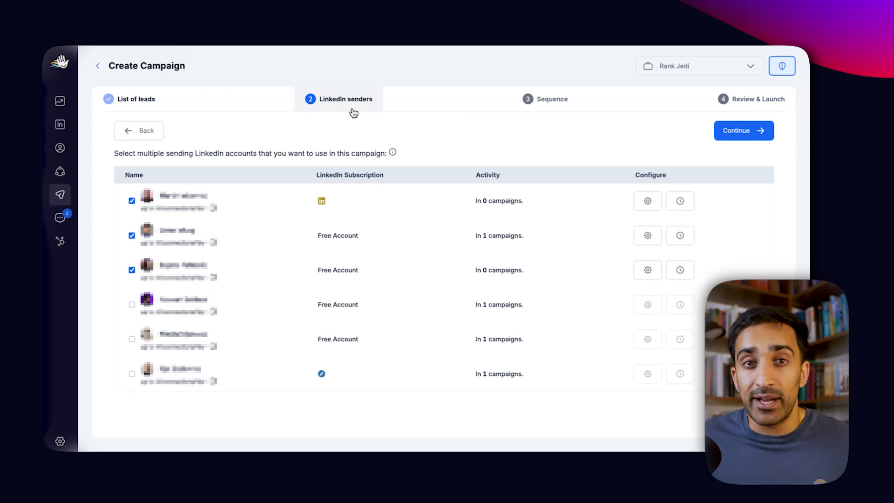
pyautogui.click(743, 131)
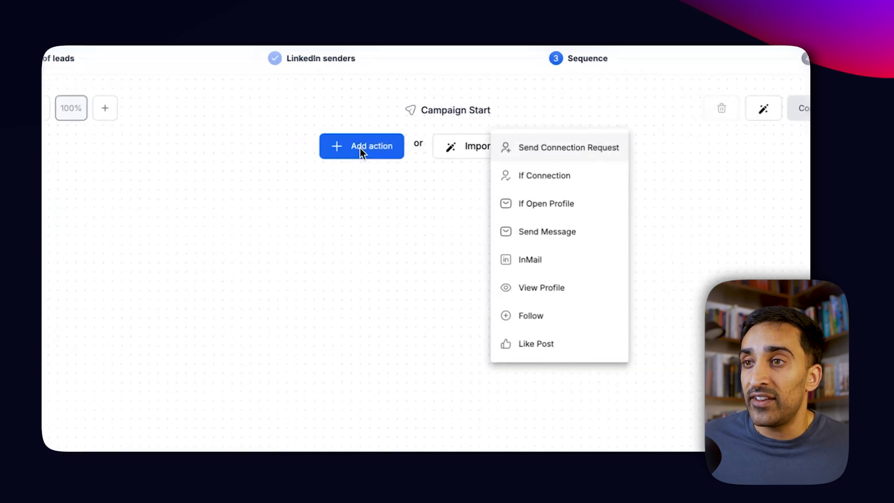
# Add If Connection, Send Connection Request and Send Message actions to the sequence.
pyautogui.click(544, 175)
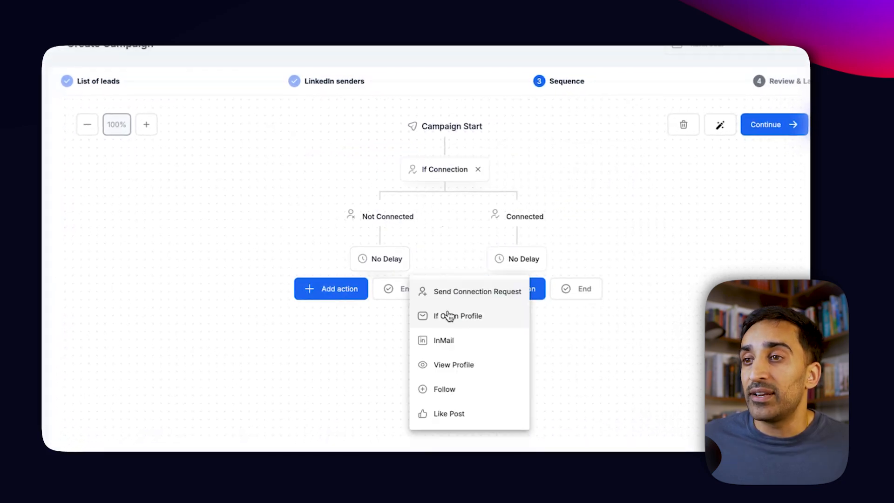
pyautogui.click(478, 291)
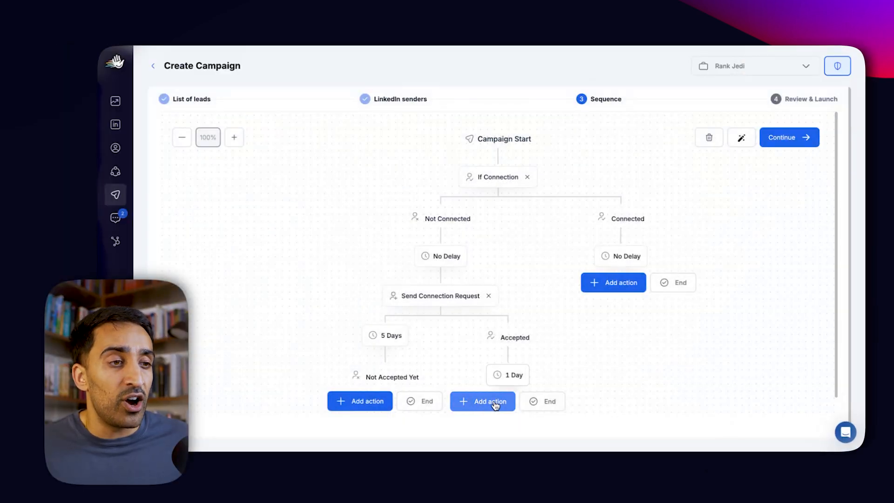
pyautogui.click(483, 401)
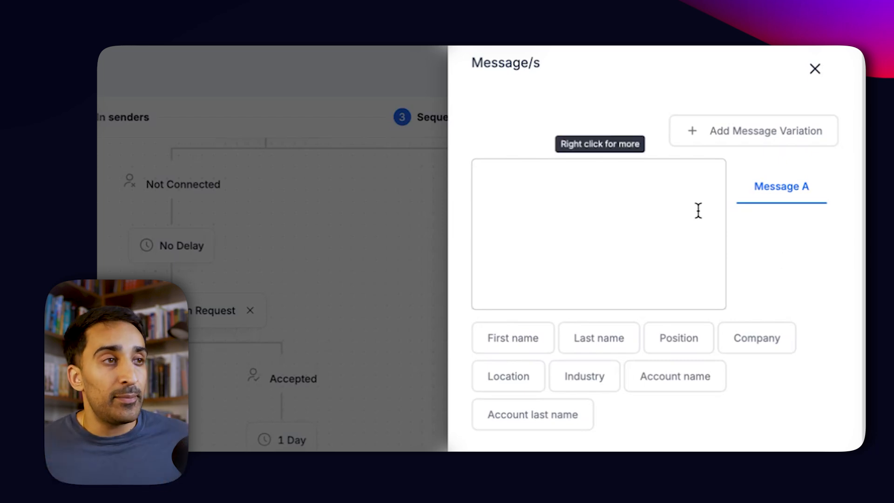
# Write the case-study message with {FIRST_NAME} plus a fallback, save, and continue to review.
pyautogui.write("Hey, I saw you have some awesome case studies. You could easily generate a couple new clients just by posting that to YouTube. I've taken one of them and created a strategy around it. Can I send the doc over?")
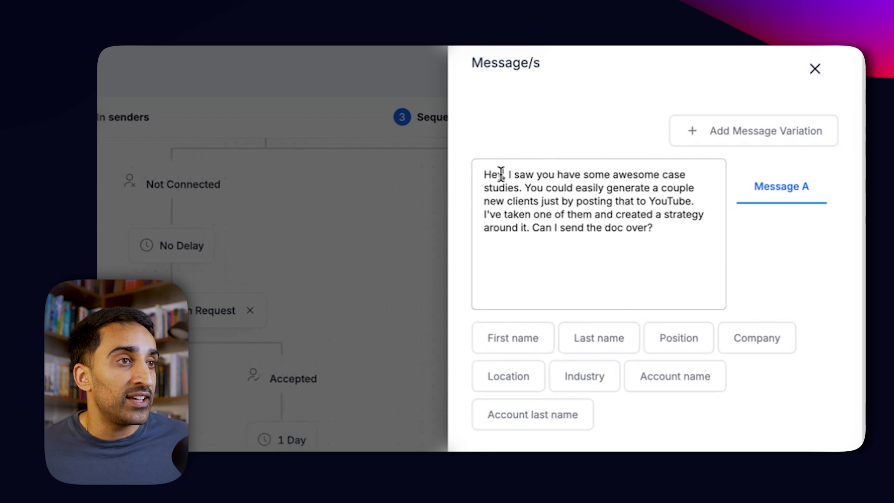
pyautogui.click(512, 337)
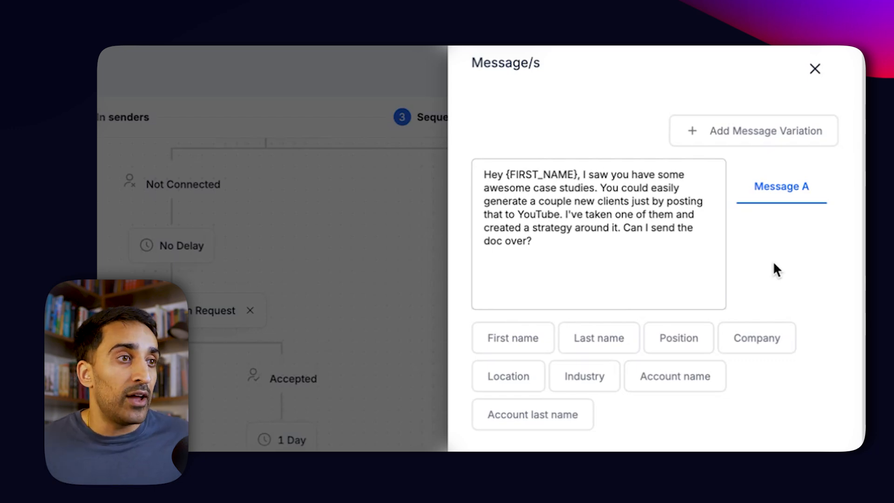
pyautogui.scroll(-3)
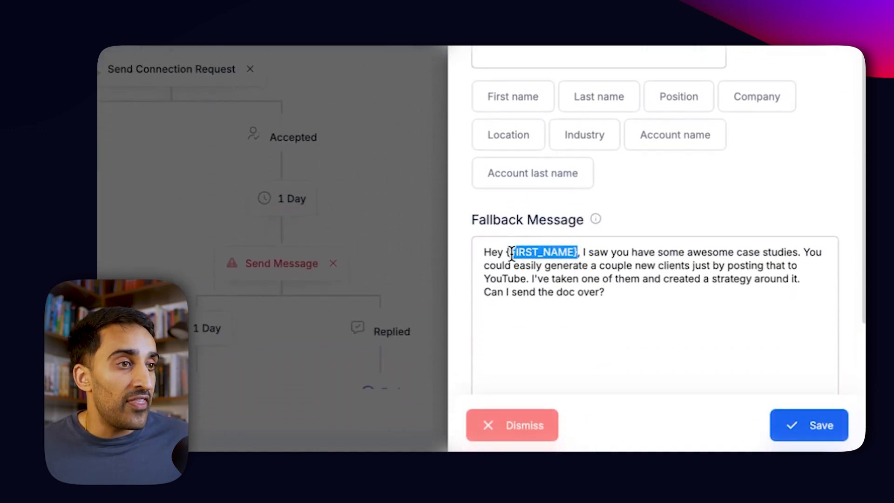
pyautogui.press('Delete')
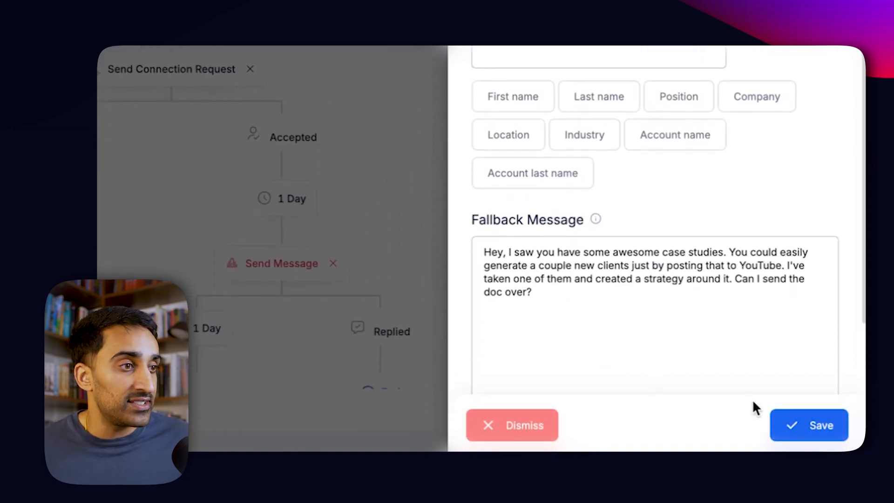
pyautogui.click(808, 425)
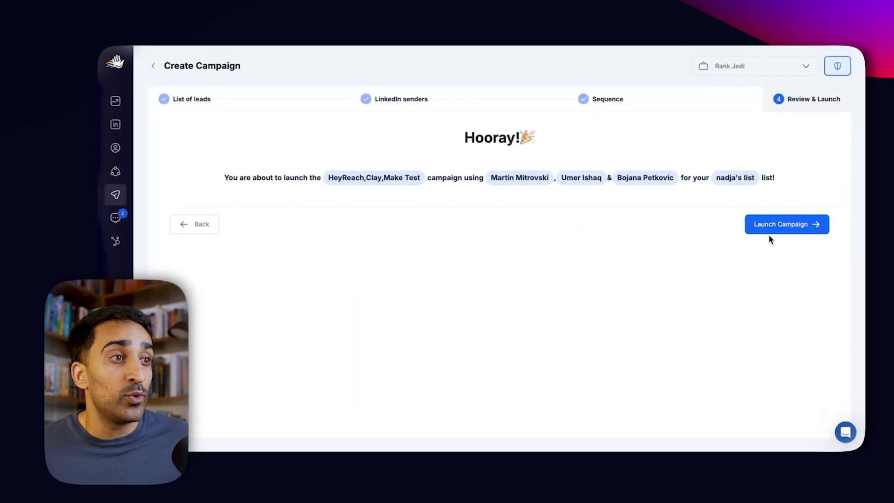
pyautogui.click(785, 224)
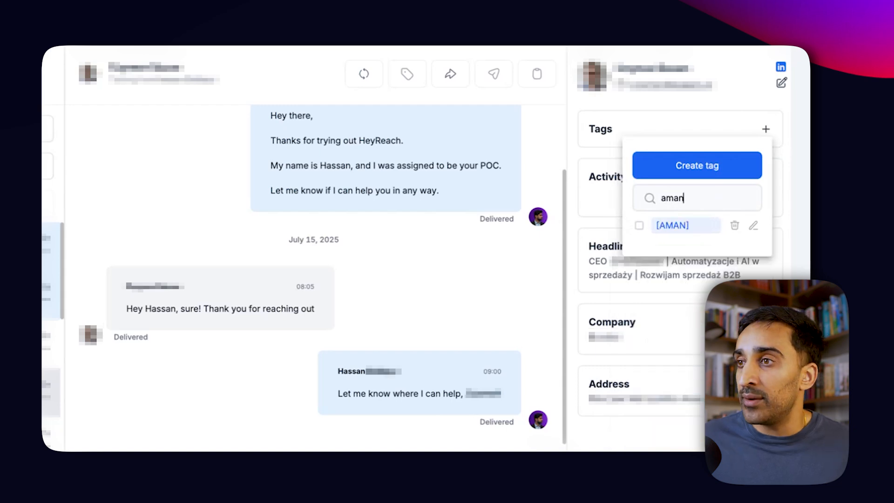
# Tick the AMAN tag for the lead in the open inbox conversation.
pyautogui.click(639, 226)
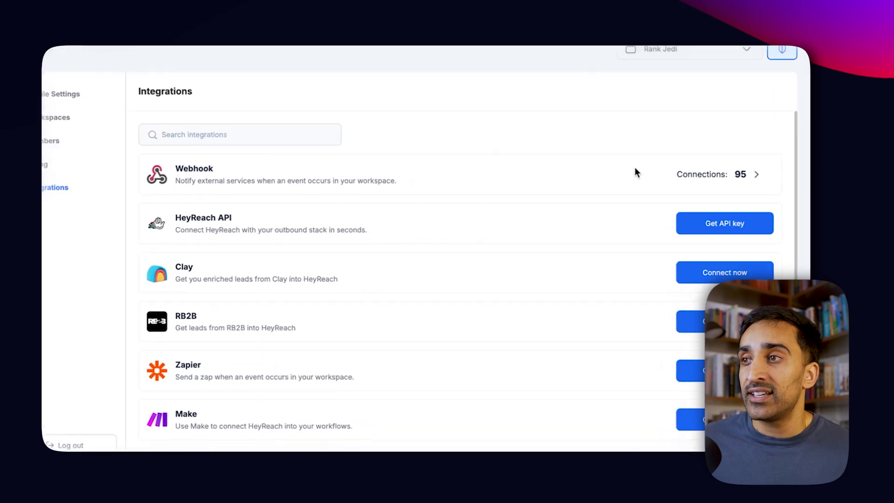
# Start a webhook named 'Aman HeyReach Clay' and choose its trigger event type.
pyautogui.click(756, 174)
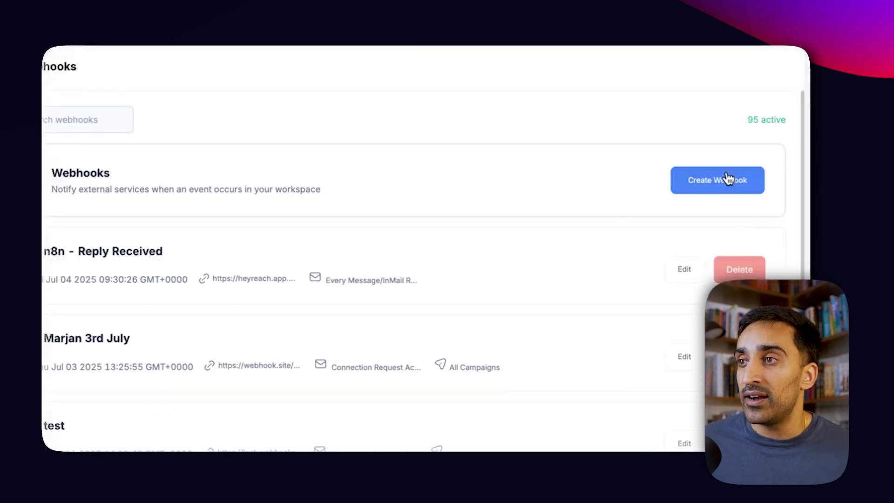
pyautogui.click(716, 180)
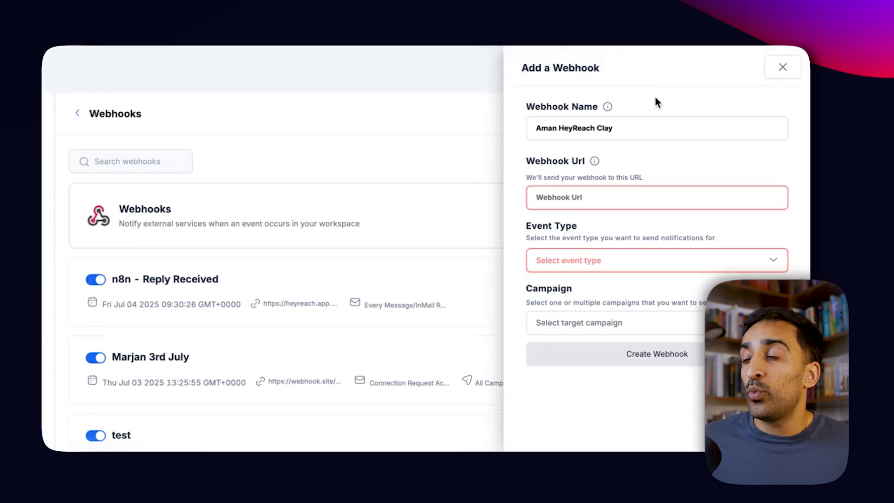
pyautogui.moveTo(602, 263)
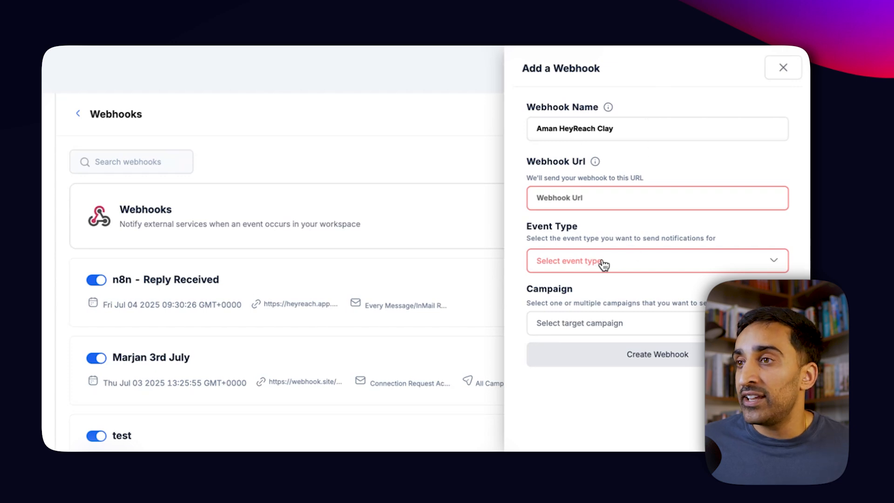
pyautogui.click(604, 260)
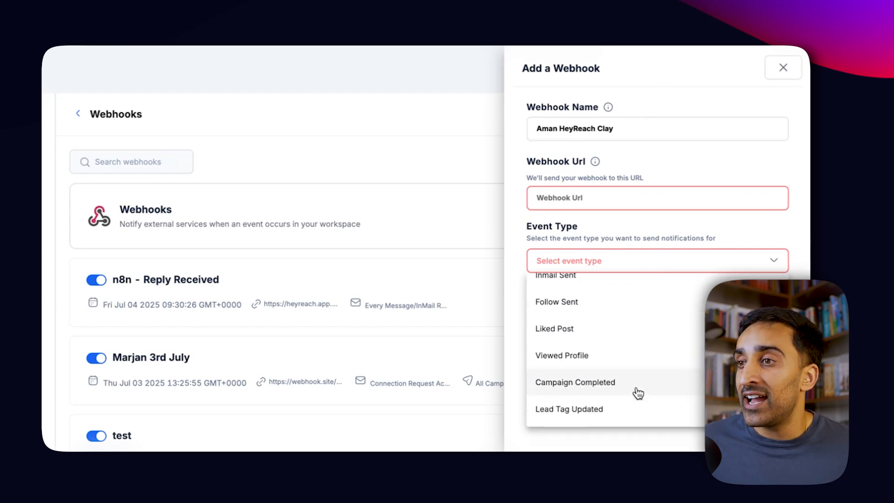
pyautogui.click(568, 409)
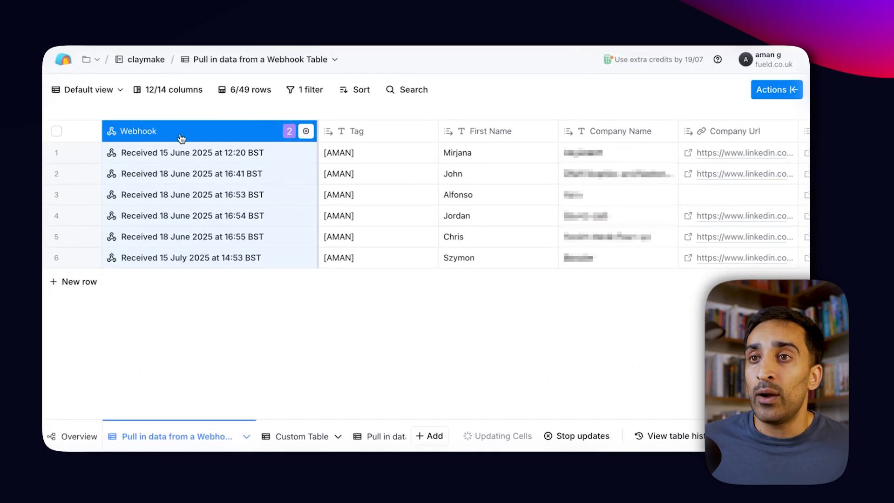
pyautogui.moveTo(328, 353)
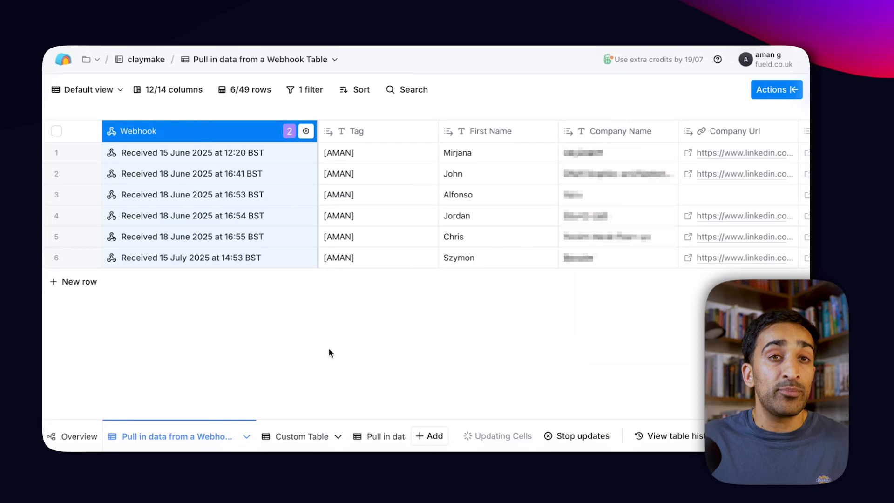
pyautogui.moveTo(128, 168)
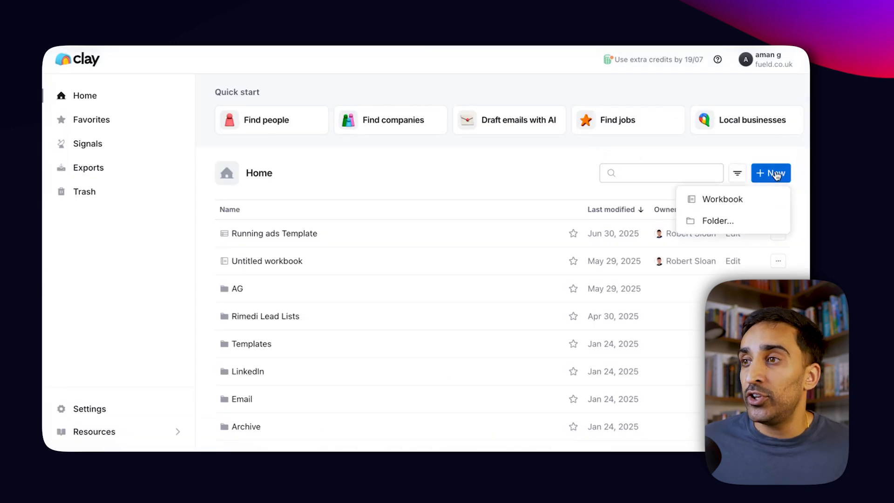
# Create a Clay workbook with a Webhook-sourced table and copy its webhook URL.
pyautogui.click(722, 199)
pyautogui.write('we')
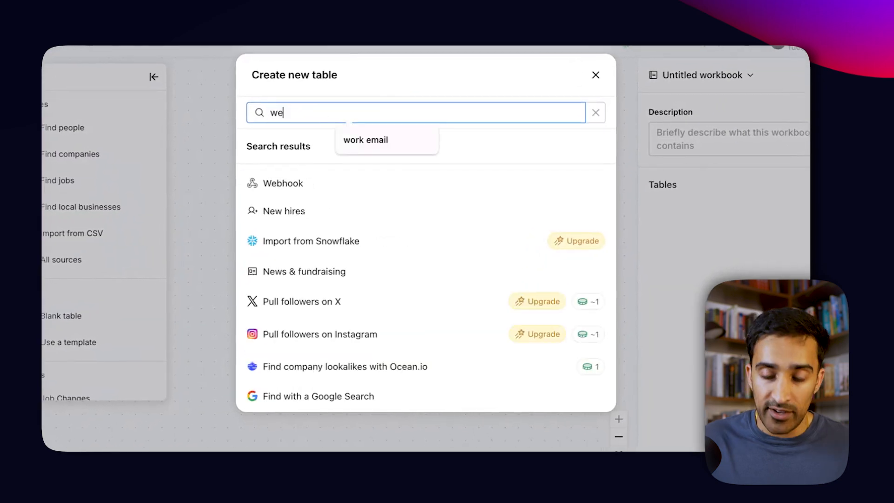
pyautogui.click(282, 183)
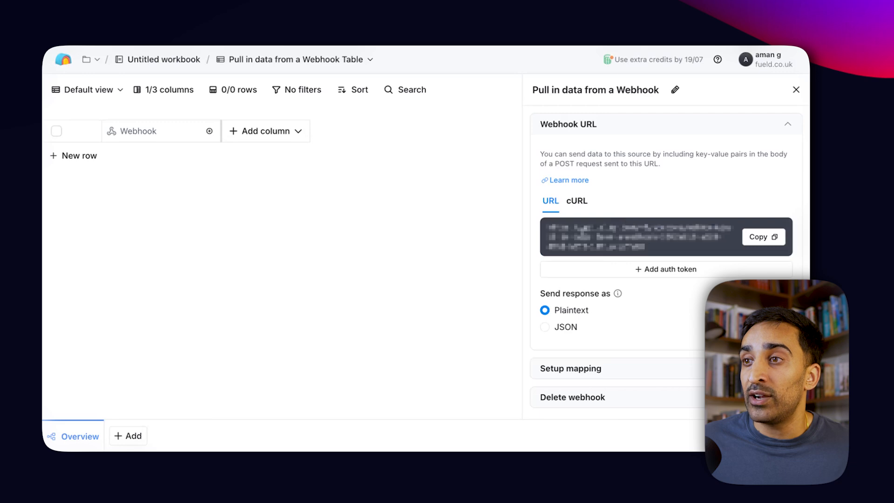
pyautogui.click(763, 237)
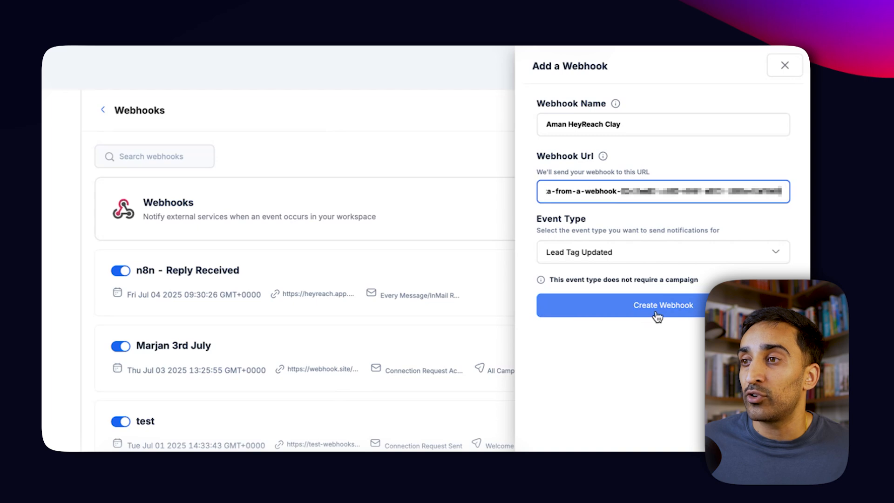
# Save the webhook posting Lead Tag Updated events to the Clay table URL.
pyautogui.click(657, 305)
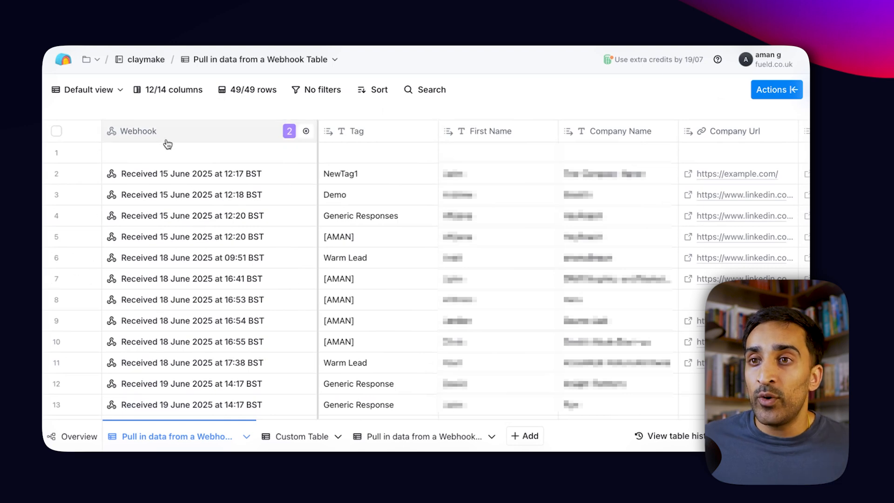
pyautogui.moveTo(211, 181)
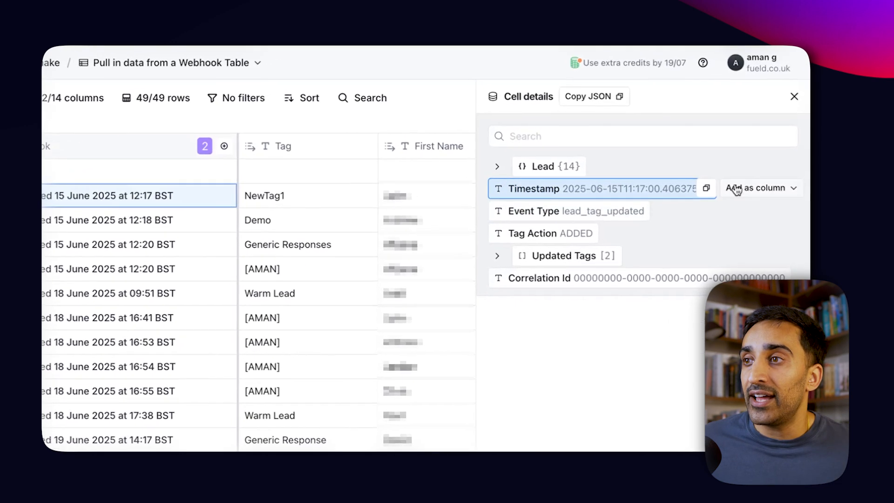
# Expand the Lead object in a webhook cell's details and scroll through its fields.
pyautogui.click(498, 166)
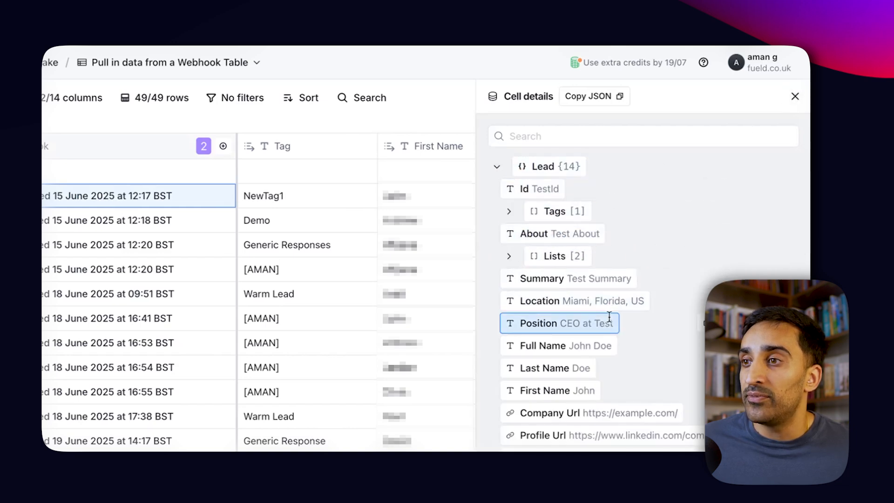
pyautogui.scroll(-3)
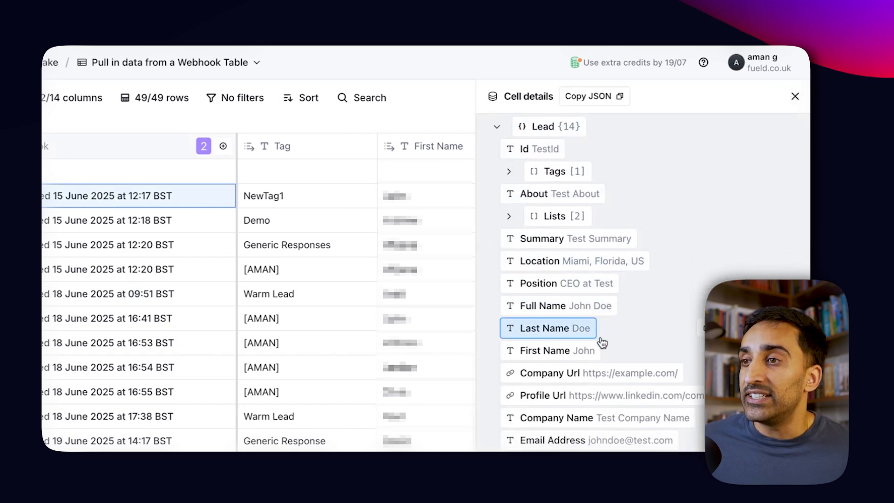
pyautogui.click(794, 96)
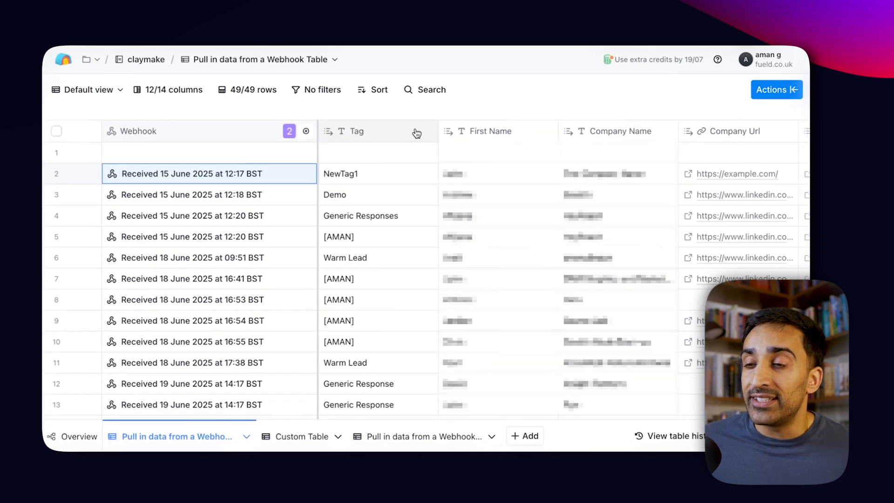
pyautogui.moveTo(322, 89)
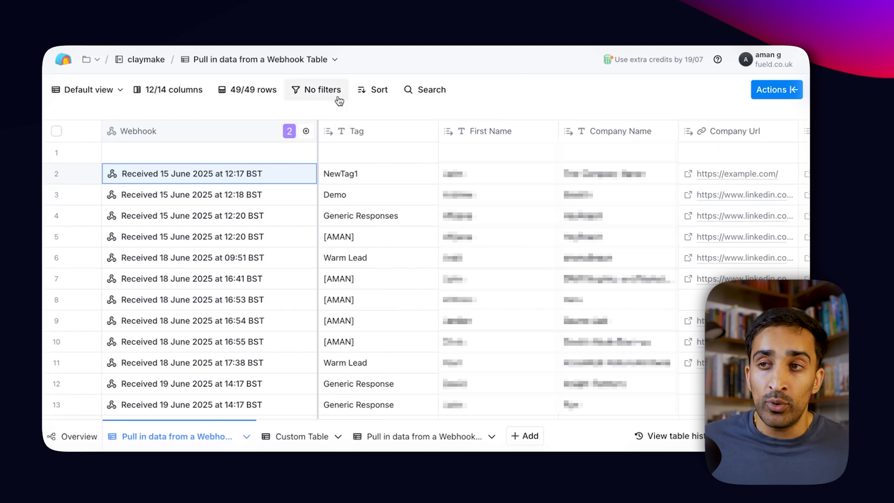
pyautogui.moveTo(341, 122)
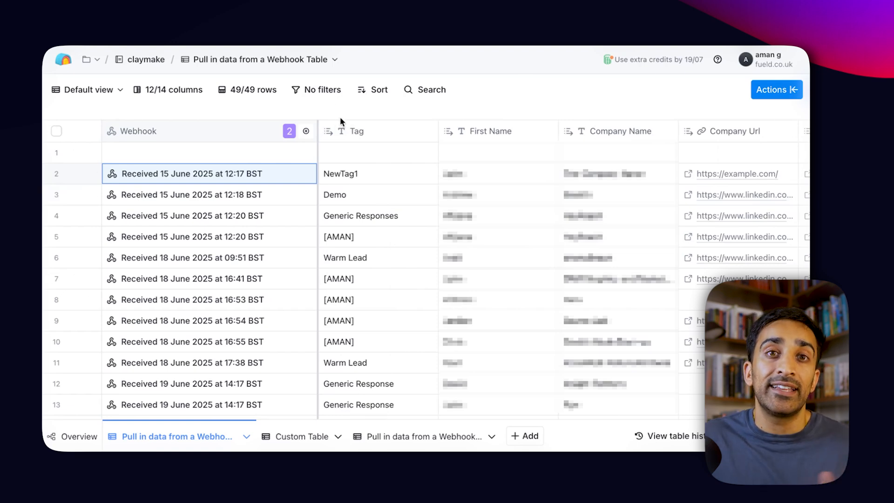
# Add a Tag equal to [AMAN] filter, leaving six leads.
pyautogui.click(317, 90)
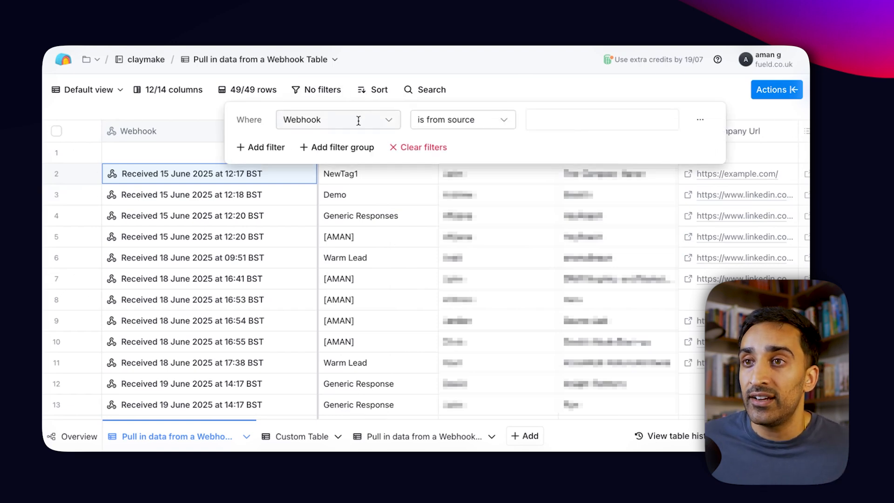
pyautogui.click(337, 119)
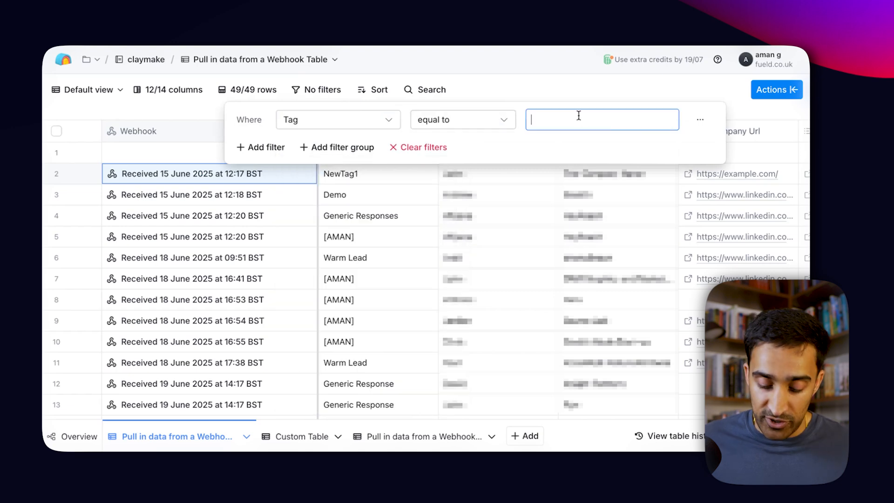
pyautogui.write('[AMAN]')
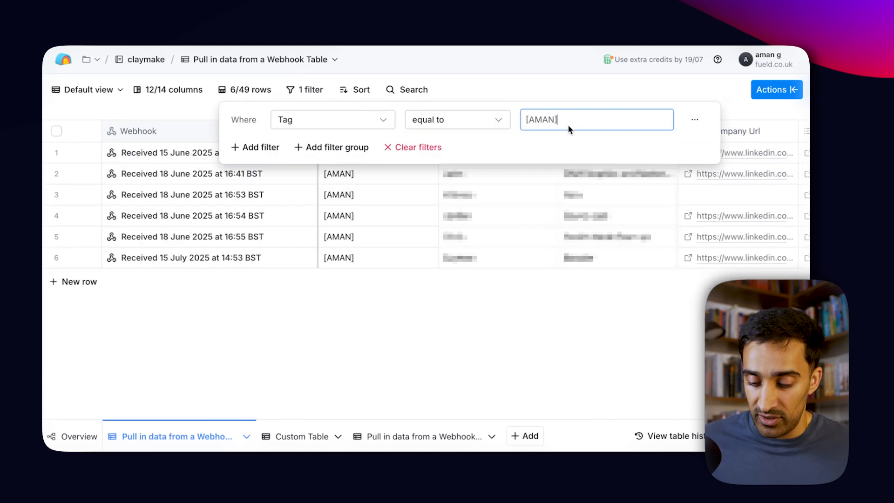
pyautogui.click(416, 221)
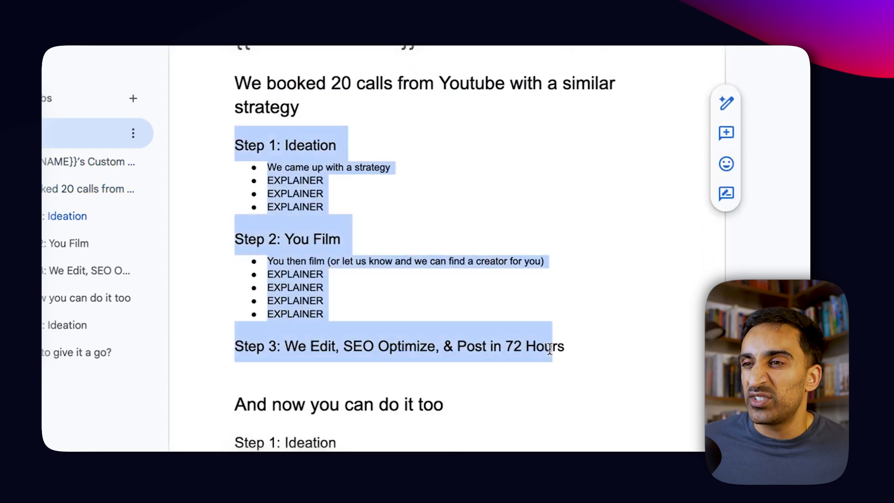
pyautogui.scroll(-3)
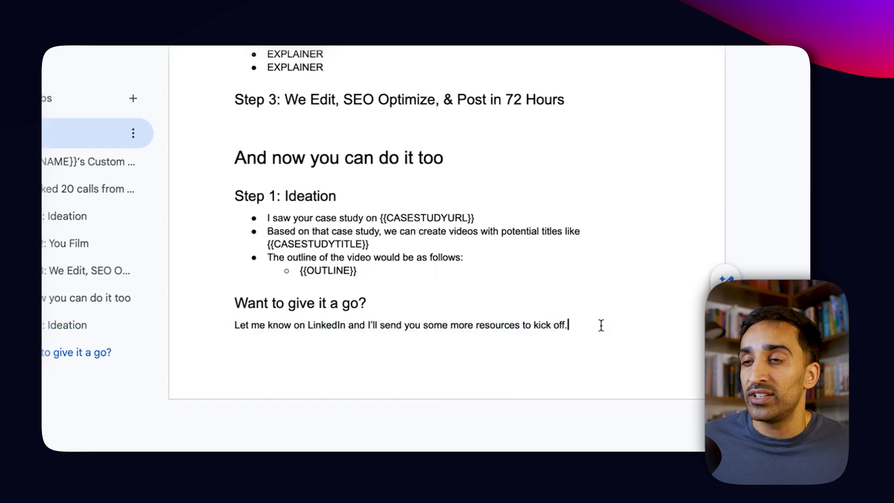
pyautogui.scroll(3)
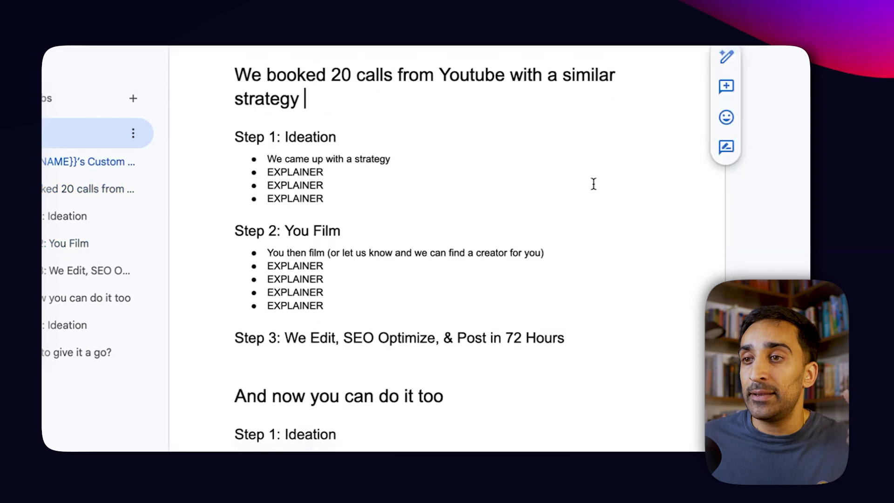
pyautogui.scroll(-3)
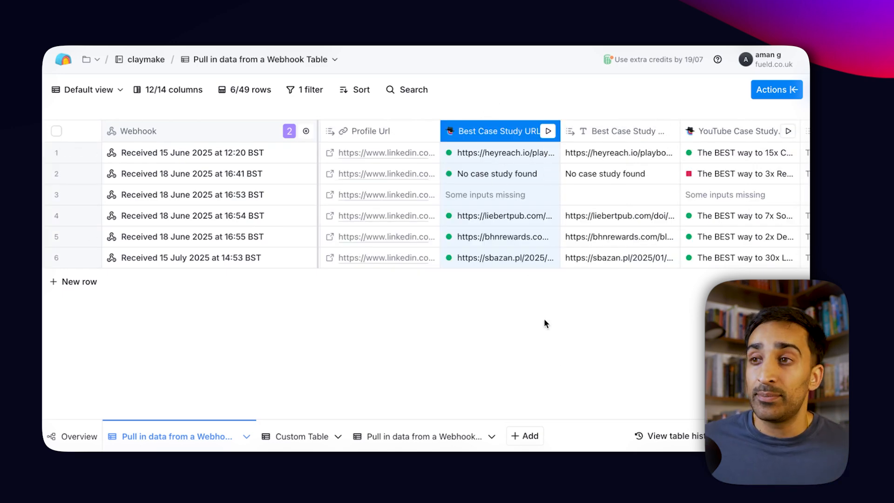
# Scroll the Clay table right to reach the Best Case Study URL column.
pyautogui.hscroll(3)
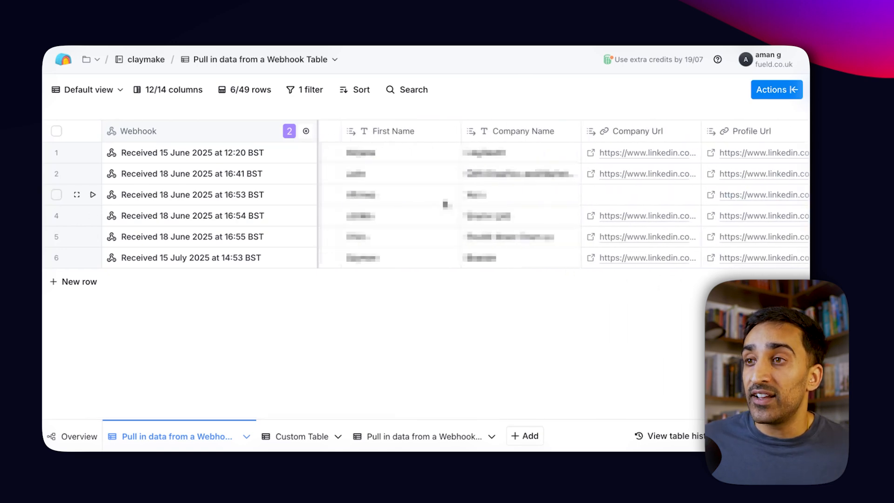
pyautogui.moveTo(397, 141)
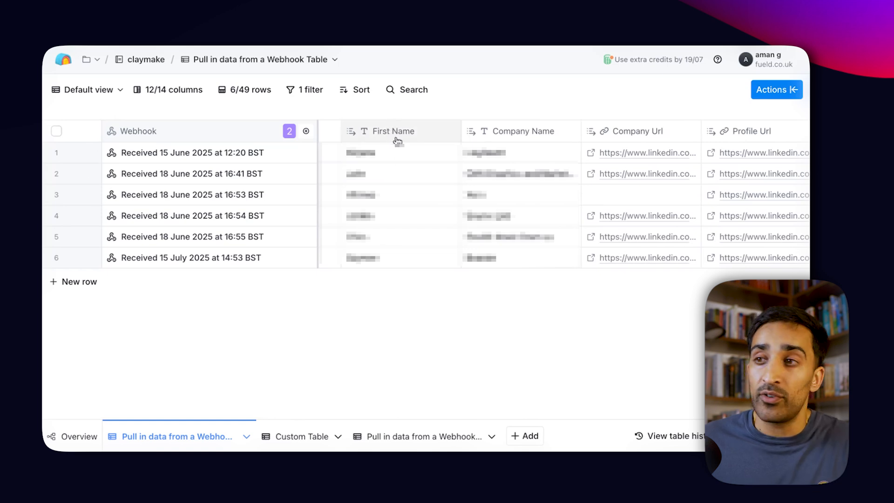
pyautogui.hscroll(3)
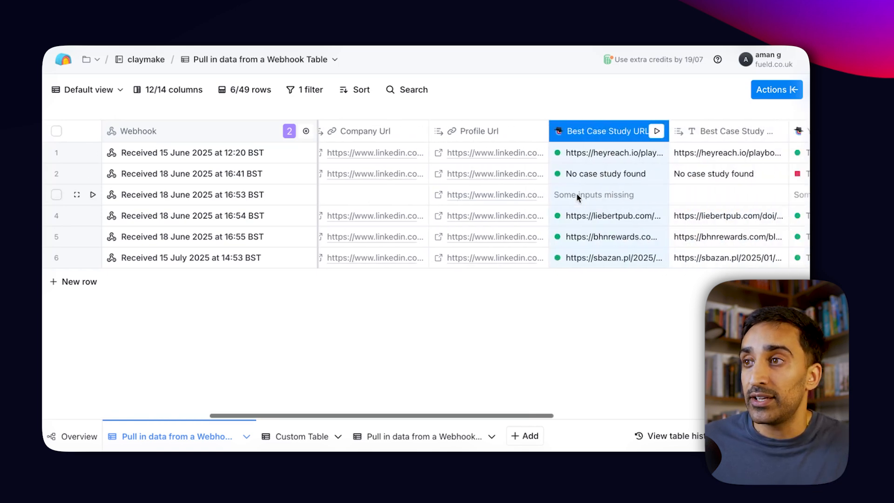
pyautogui.hscroll(3)
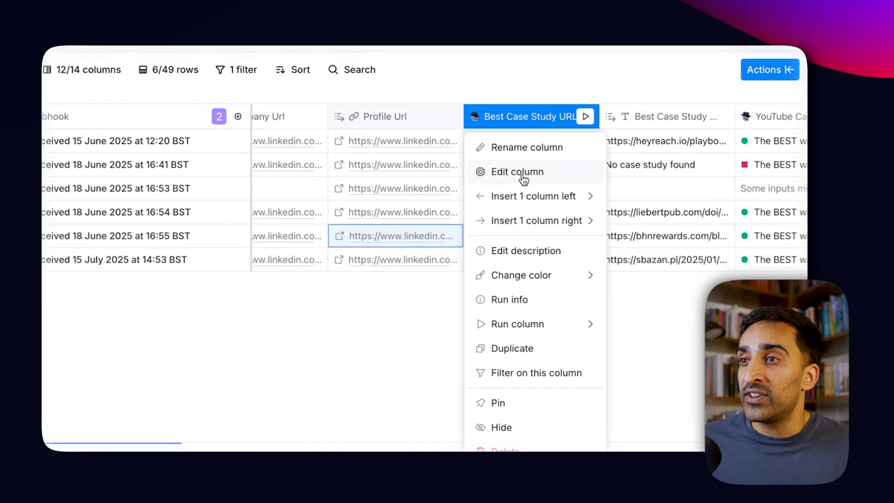
# Review the Best Case Study URL prompt, case_study_url output and run settings, then close it.
pyautogui.click(518, 172)
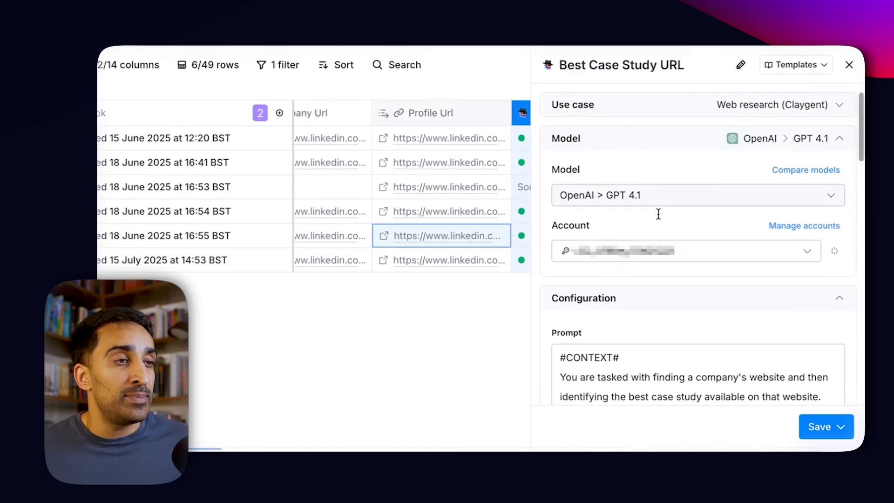
pyautogui.scroll(-3)
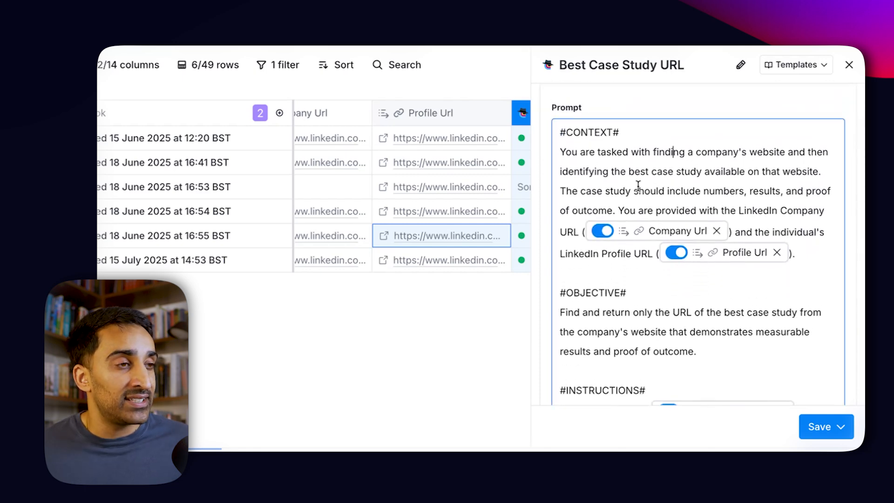
pyautogui.scroll(-3)
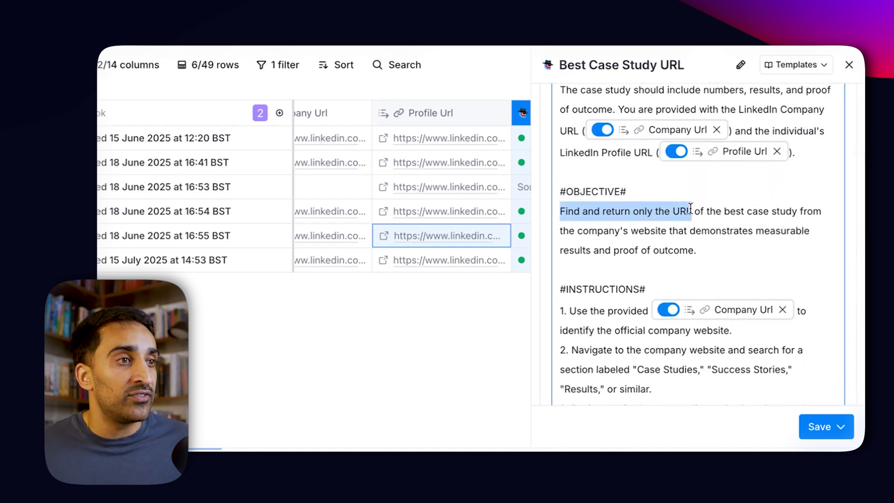
pyautogui.scroll(-3)
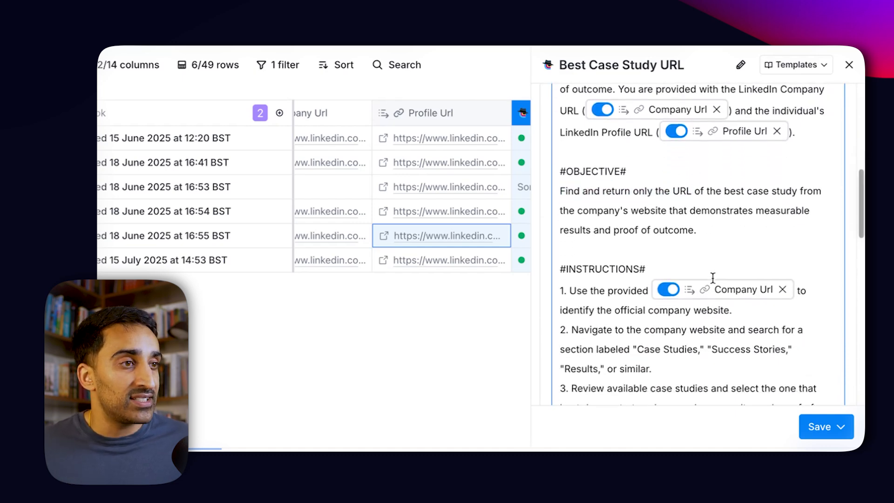
pyautogui.scroll(-3)
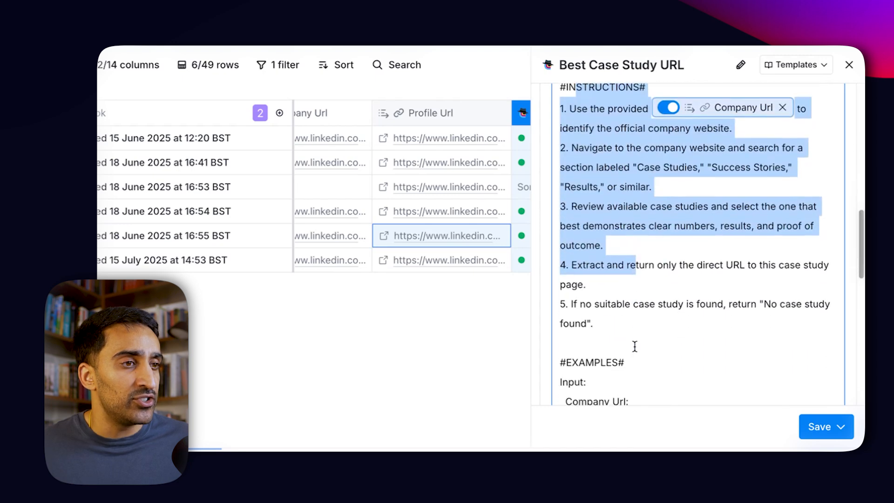
pyautogui.scroll(-3)
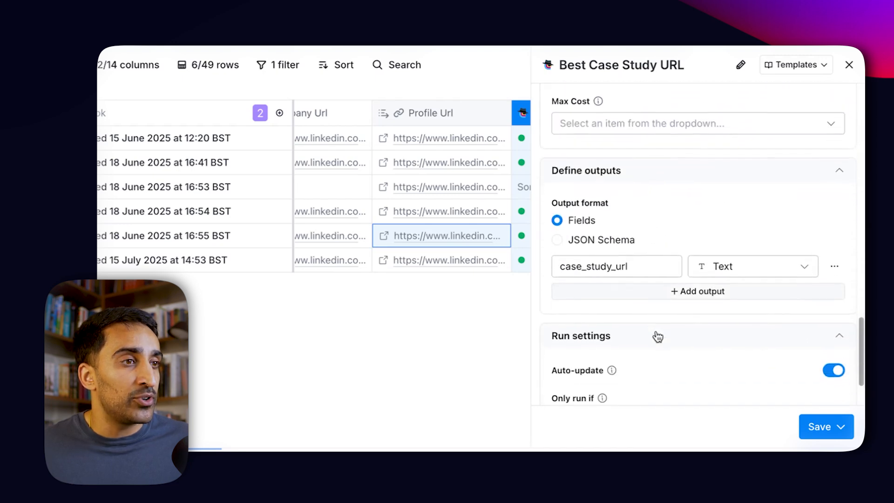
pyautogui.click(848, 64)
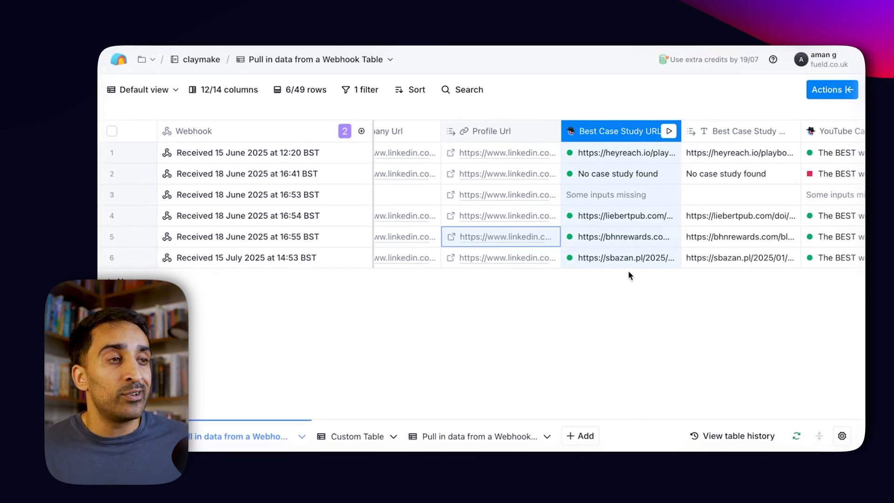
# Open the YouTube Case Study Title column's configuration.
pyautogui.hscroll(-3)
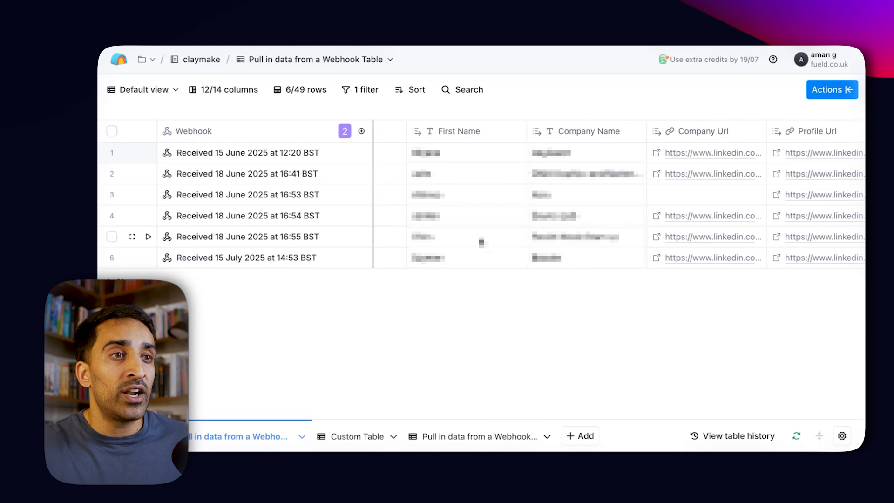
pyautogui.hscroll(3)
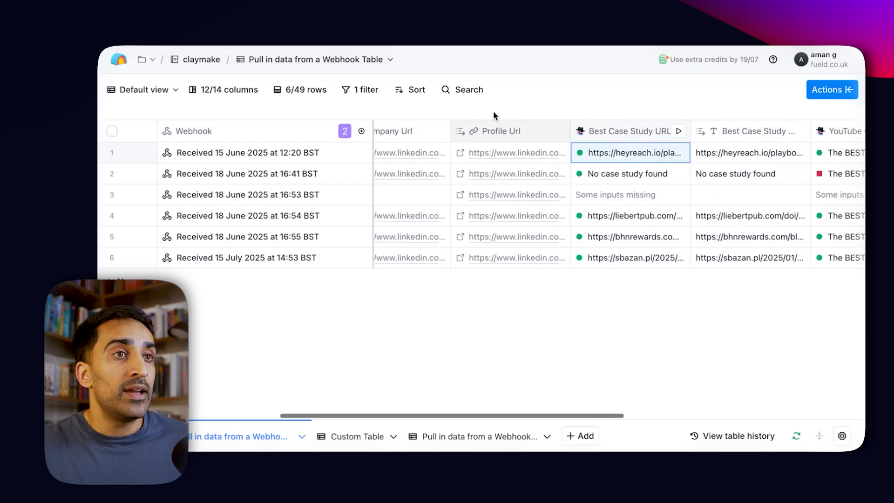
pyautogui.click(633, 152)
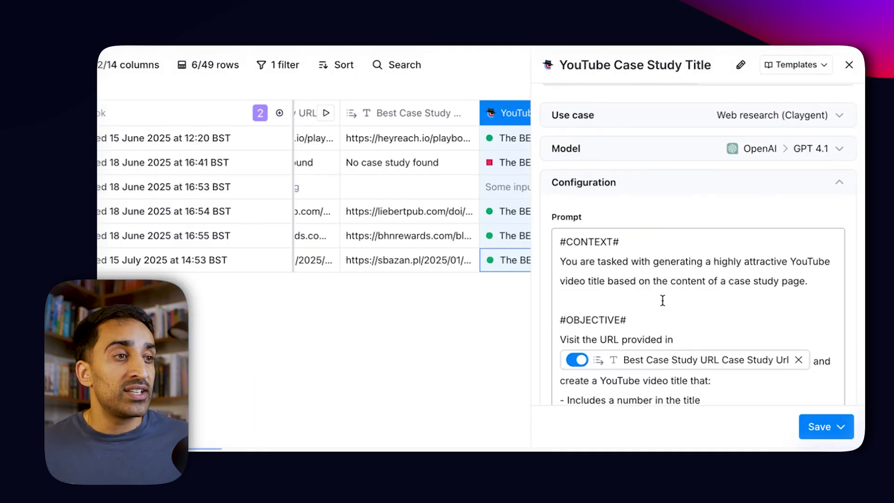
# Scroll the YouTube title prompt, close the editor, and show row 5's title cell details.
pyautogui.scroll(-3)
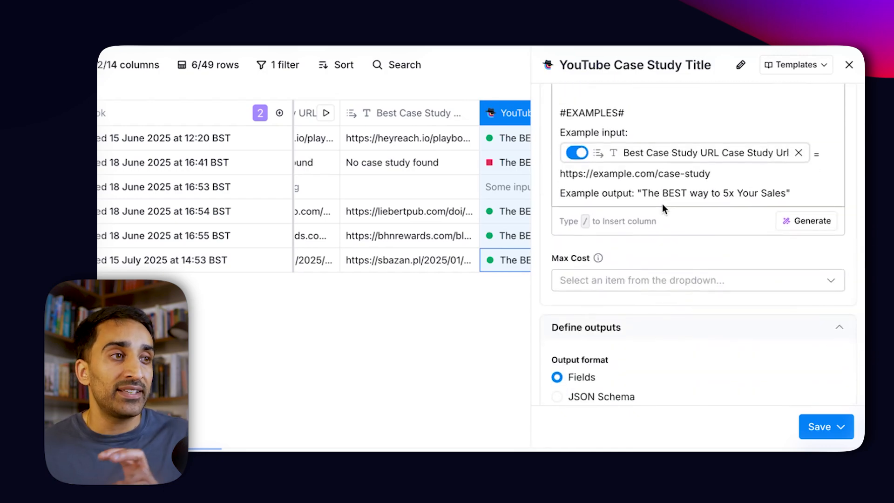
pyautogui.click(849, 64)
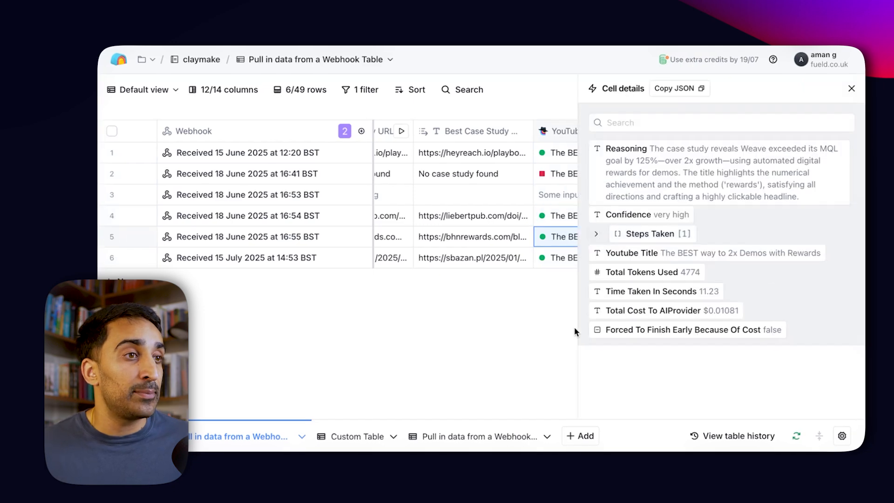
pyautogui.click(852, 88)
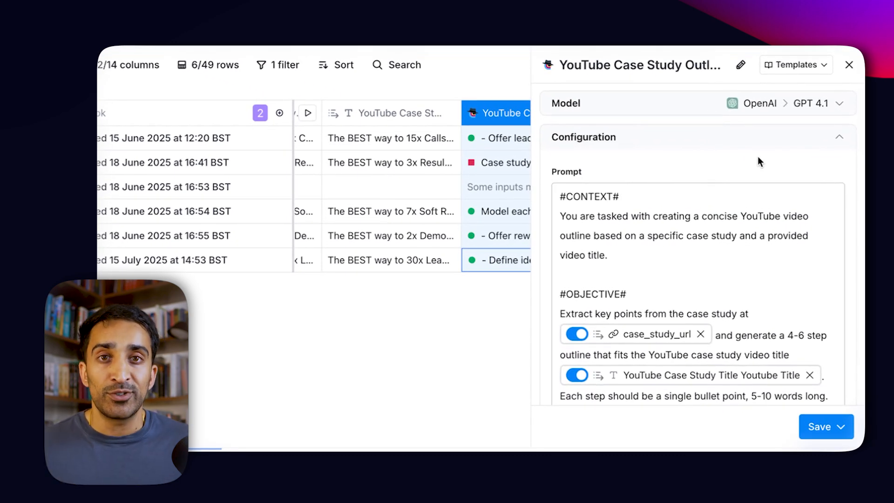
# Scroll through the YouTube Case Study Outline prompt and show row 6's outline details.
pyautogui.scroll(-3)
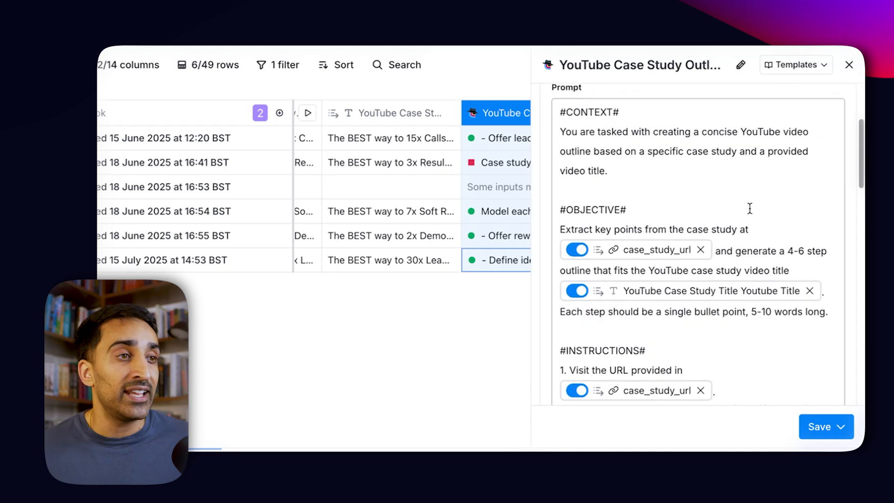
pyautogui.scroll(-3)
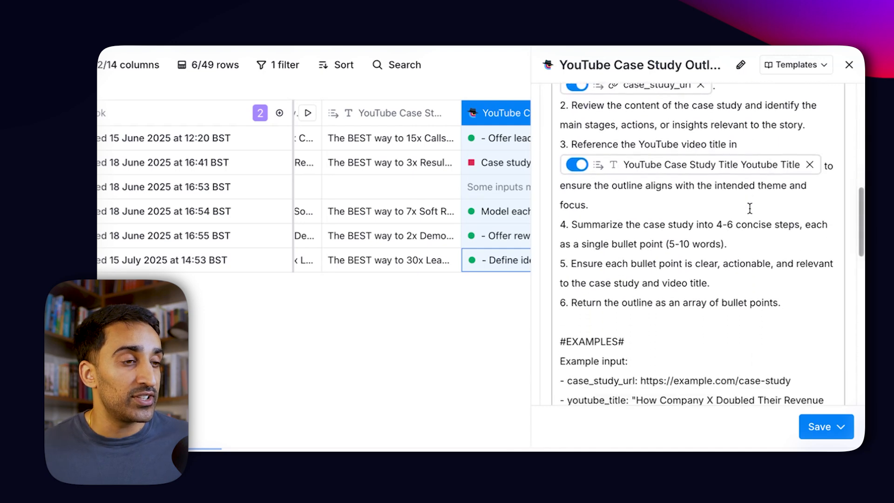
pyautogui.scroll(-3)
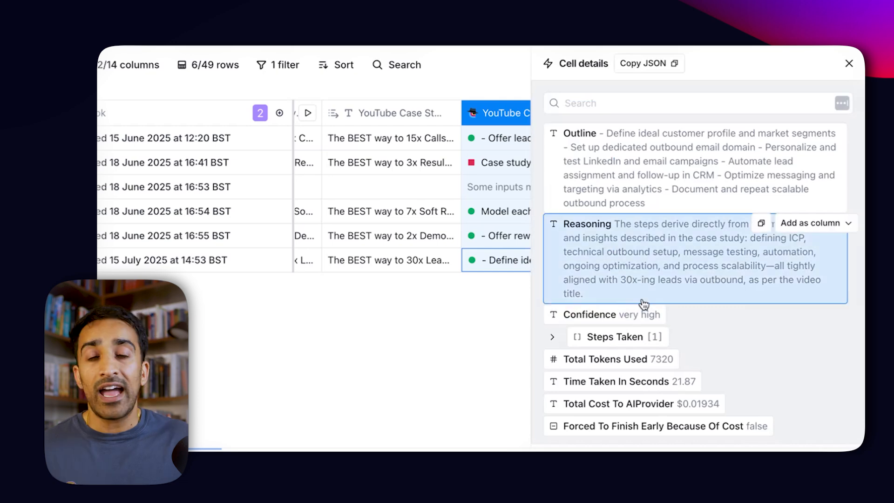
pyautogui.click(849, 64)
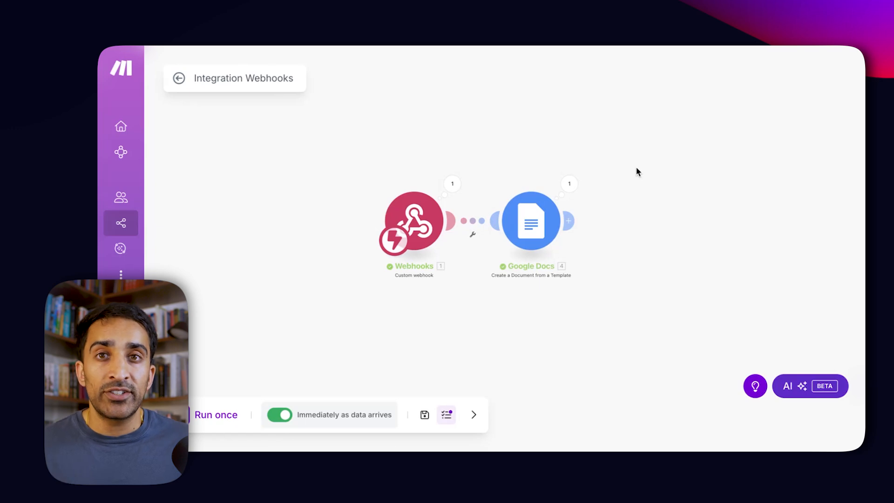
pyautogui.moveTo(391, 183)
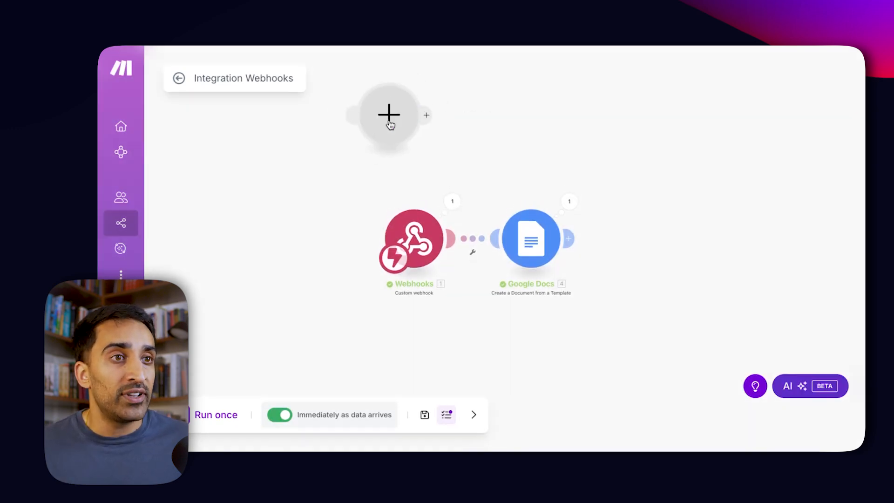
pyautogui.click(389, 115)
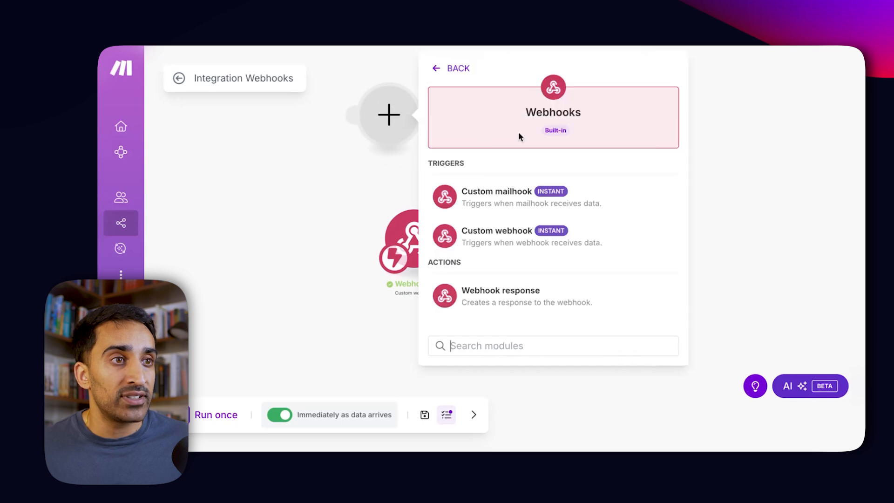
pyautogui.click(496, 231)
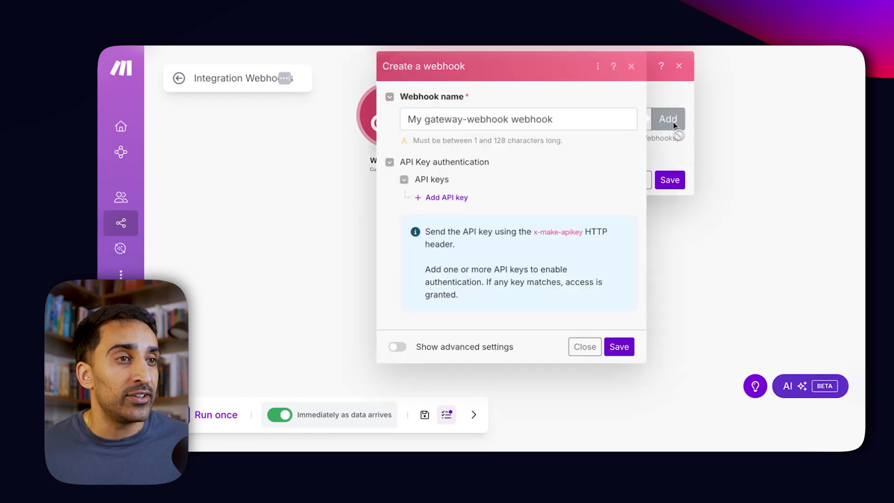
pyautogui.click(618, 347)
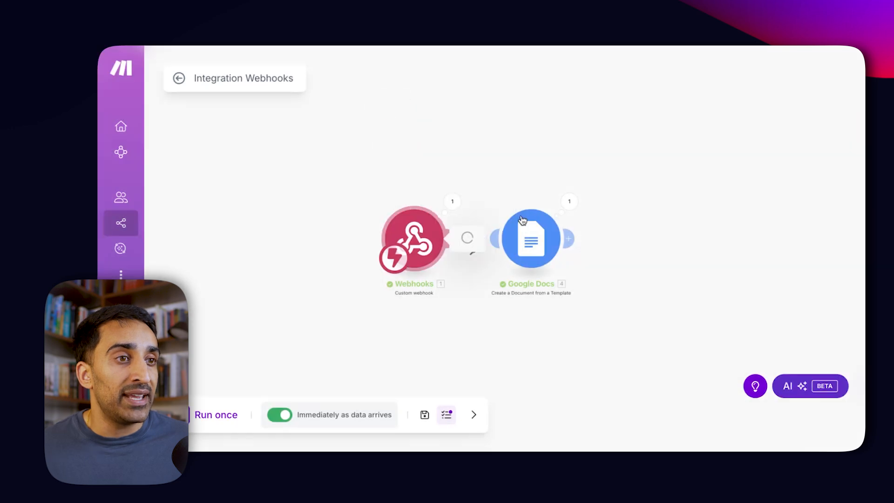
pyautogui.click(413, 239)
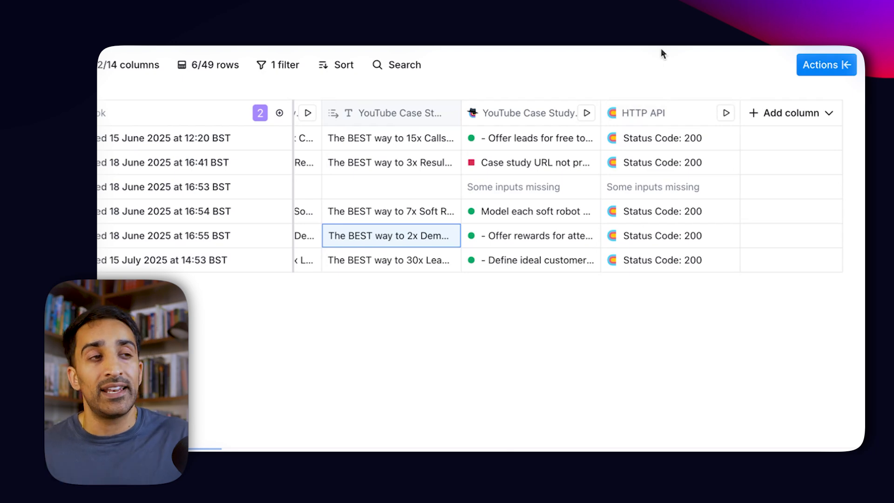
# Edit the HTTP API column to review its method, endpoint, POST body and run settings.
pyautogui.click(643, 112)
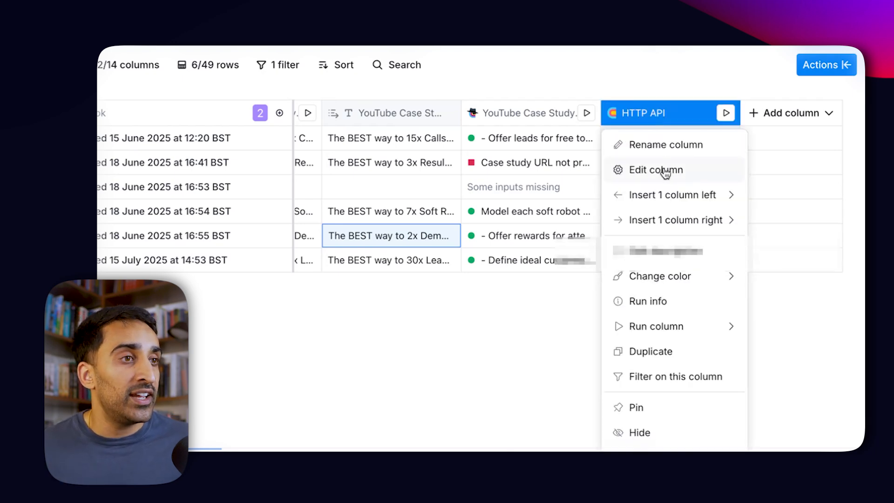
pyautogui.click(654, 169)
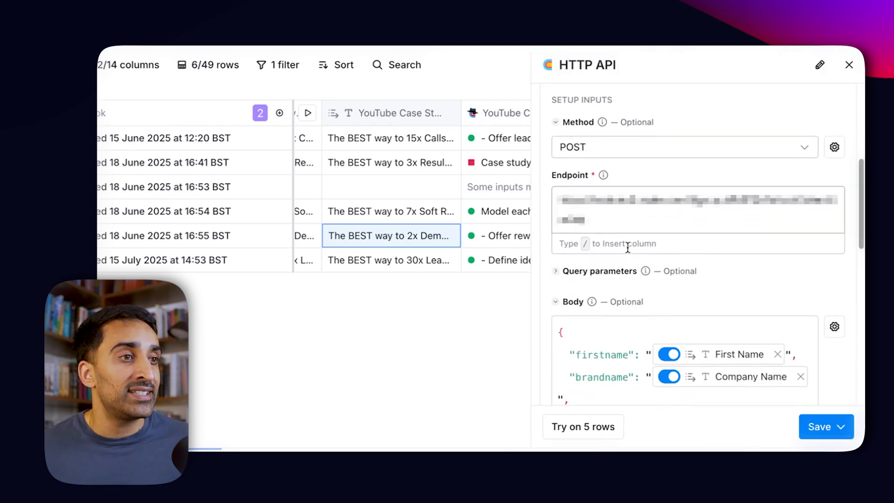
pyautogui.scroll(-3)
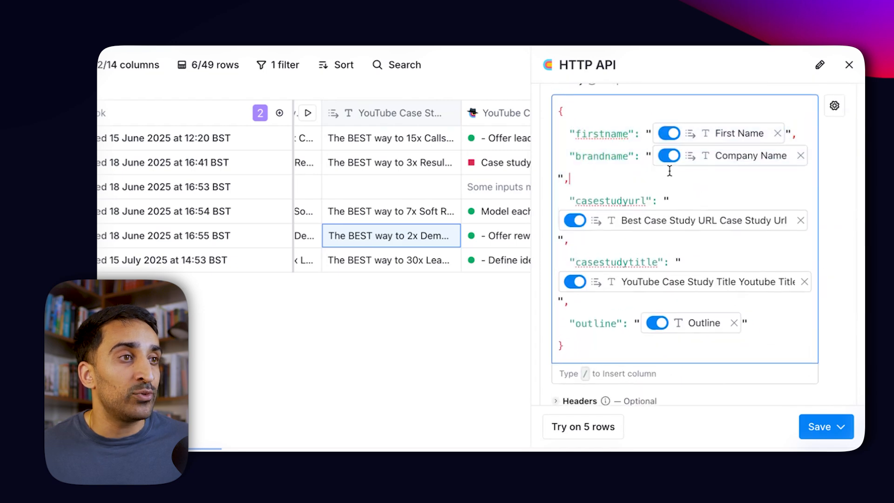
pyautogui.scroll(3)
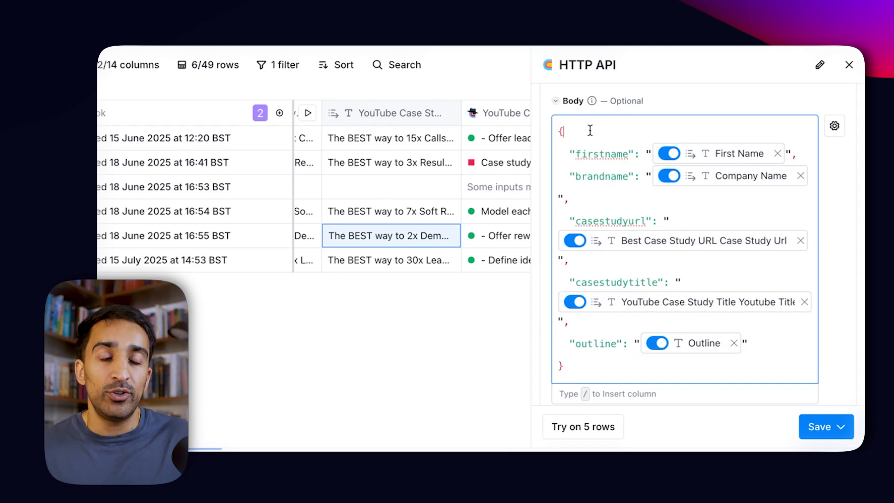
pyautogui.moveTo(720, 158)
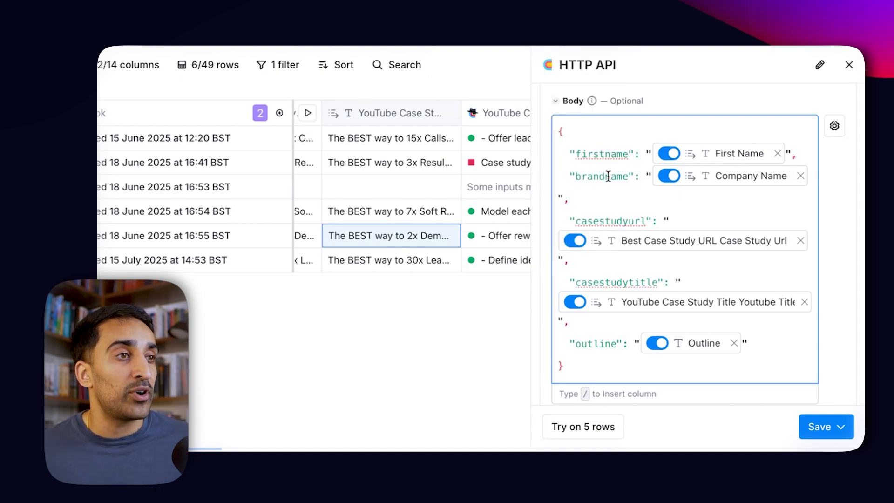
pyautogui.moveTo(690, 205)
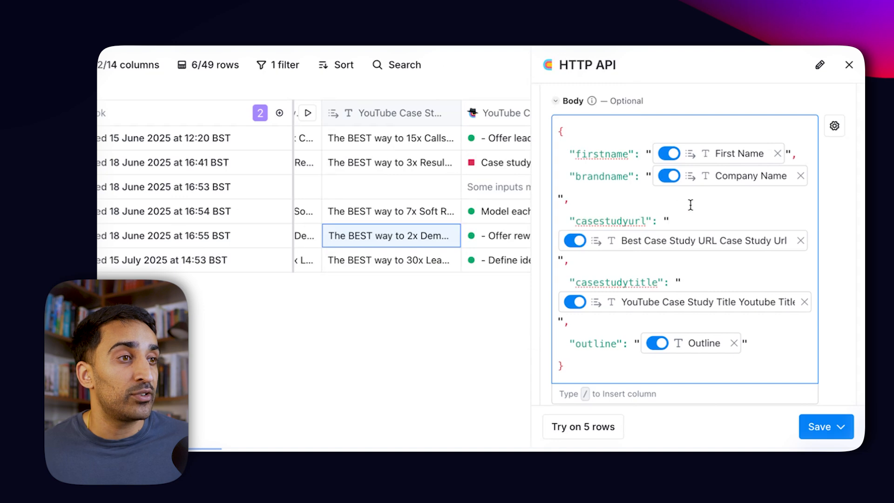
pyautogui.scroll(-3)
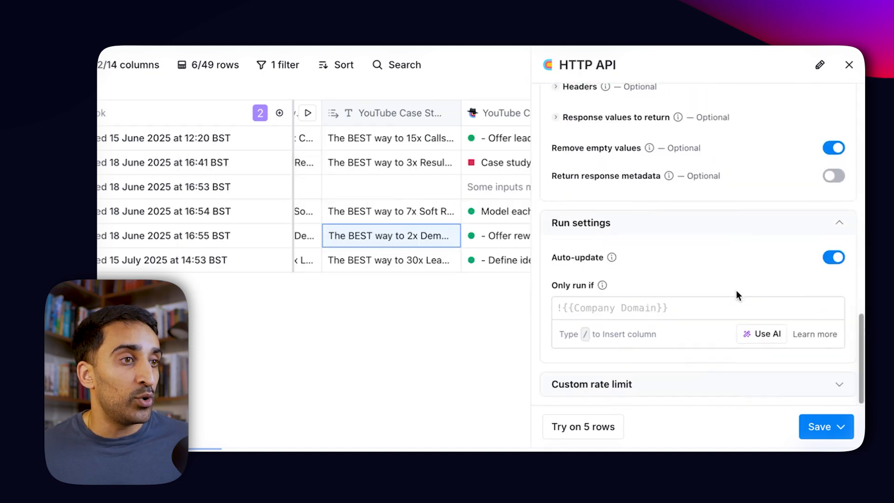
pyautogui.click(824, 426)
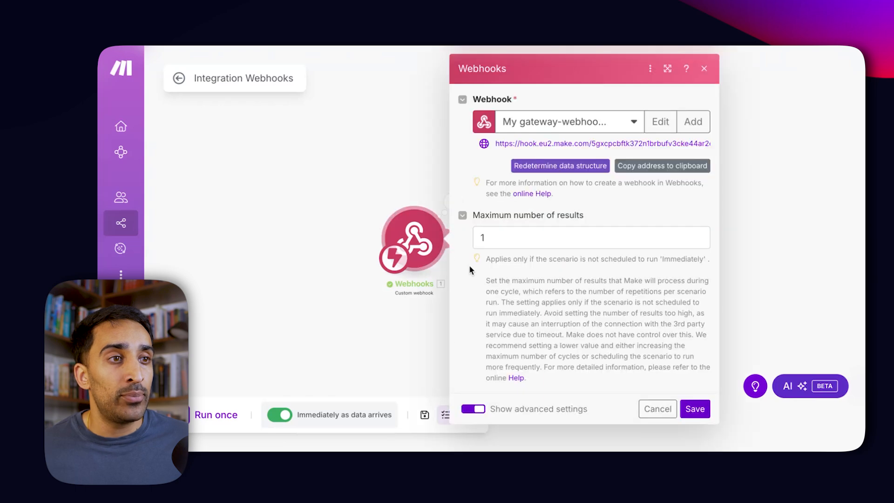
# Resend row 6's data until the webhook structure is determined, then close the webhook settings.
pyautogui.click(559, 165)
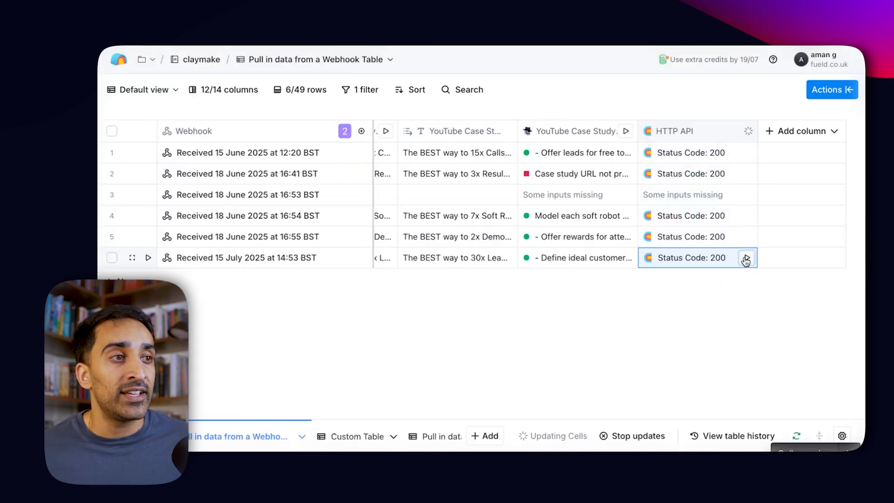
pyautogui.click(746, 257)
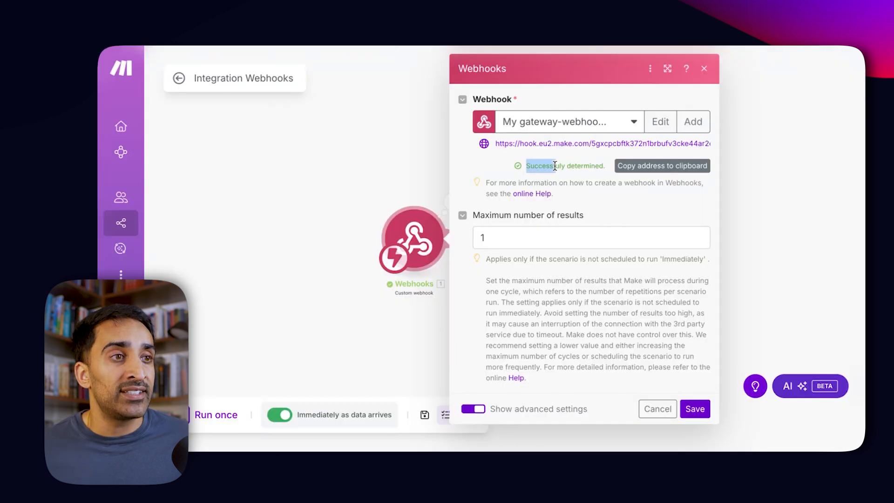
pyautogui.click(694, 409)
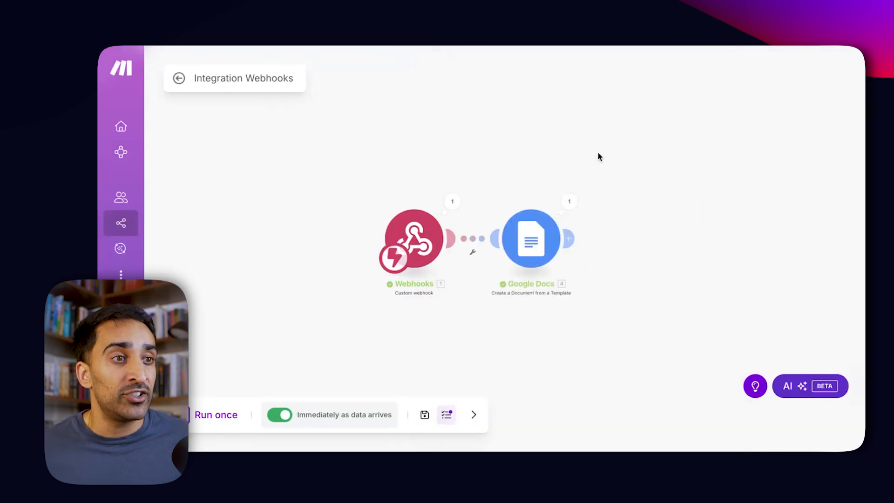
pyautogui.moveTo(503, 300)
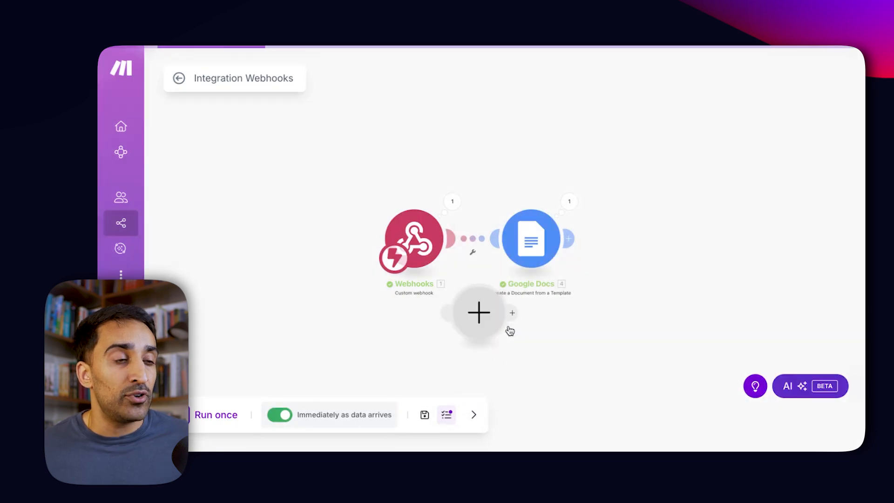
pyautogui.click(530, 239)
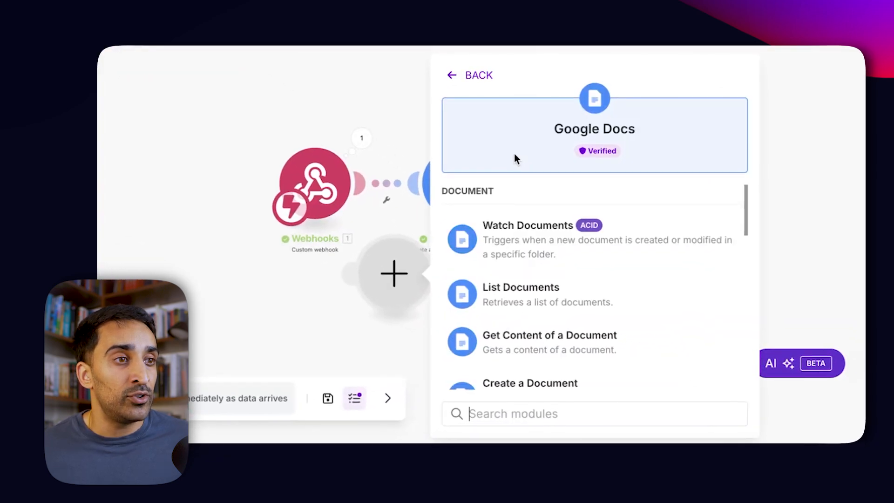
pyautogui.scroll(-3)
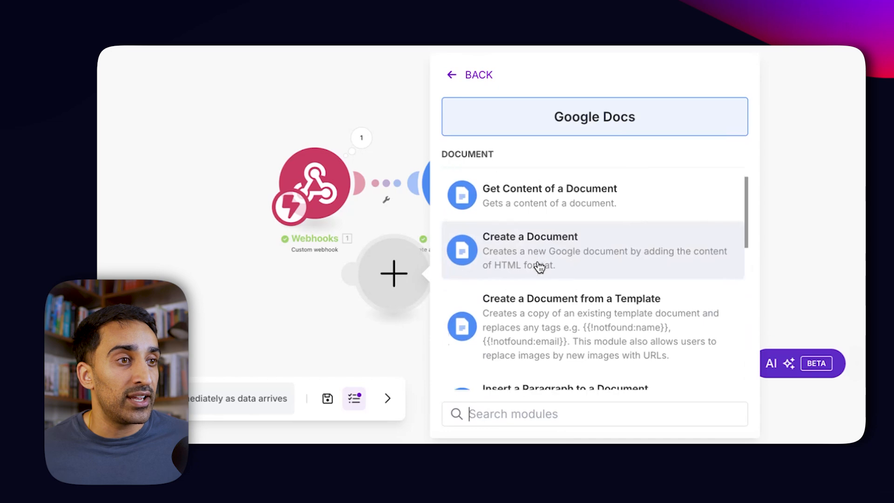
pyautogui.click(571, 327)
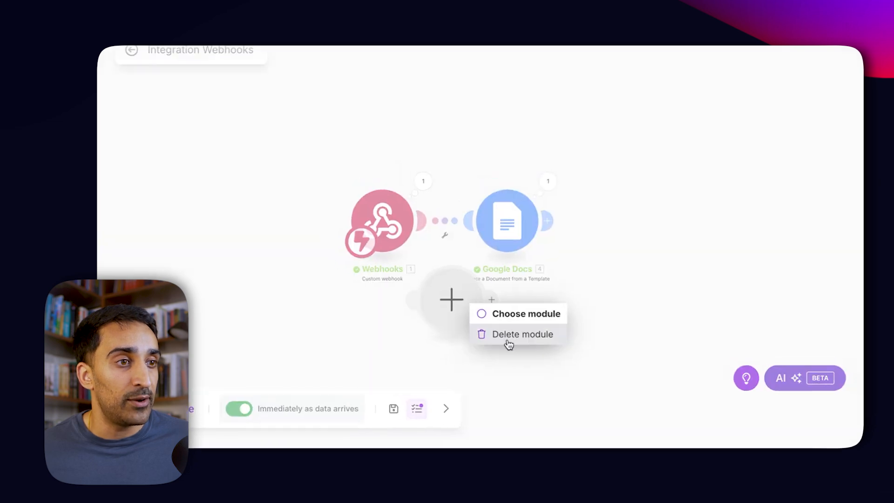
pyautogui.click(507, 221)
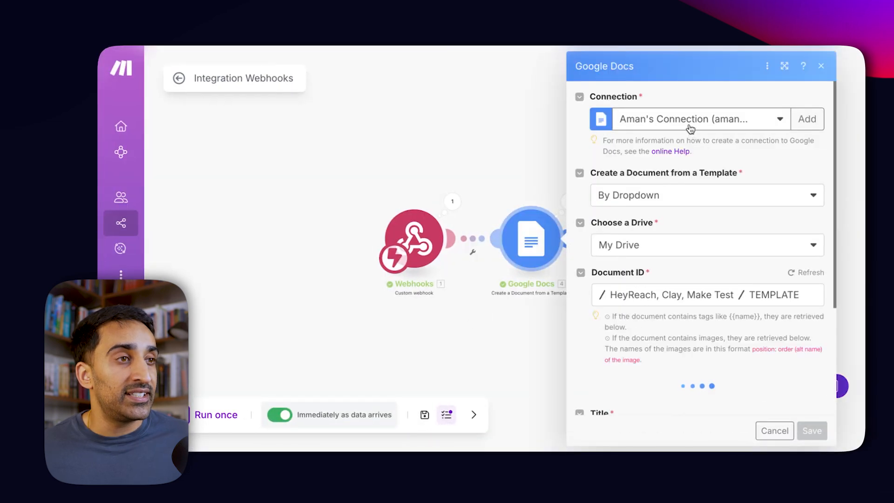
pyautogui.moveTo(719, 122)
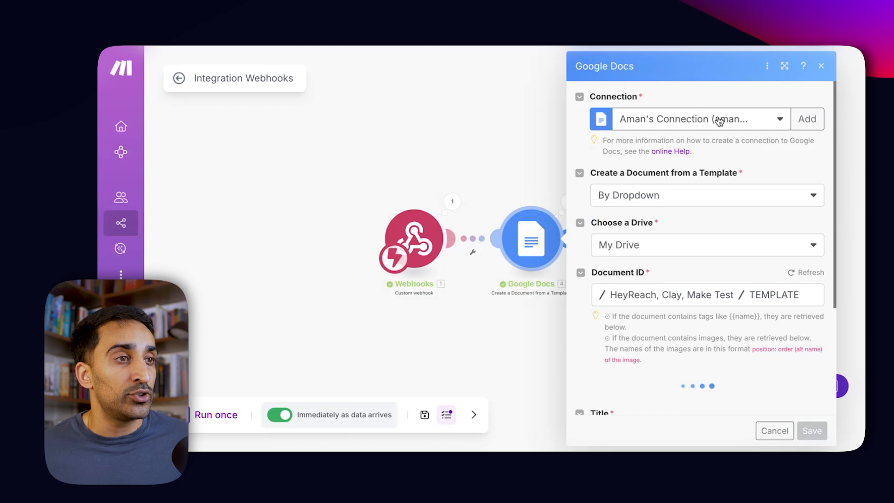
pyautogui.scroll(-3)
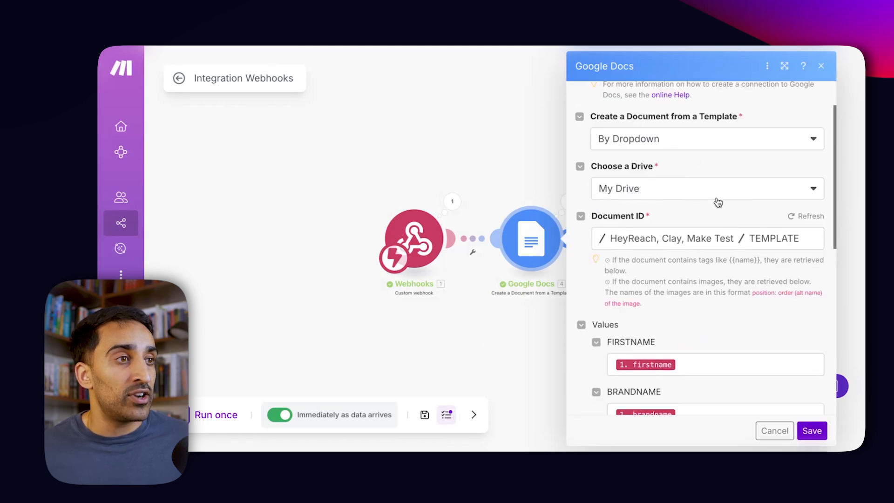
pyautogui.scroll(-3)
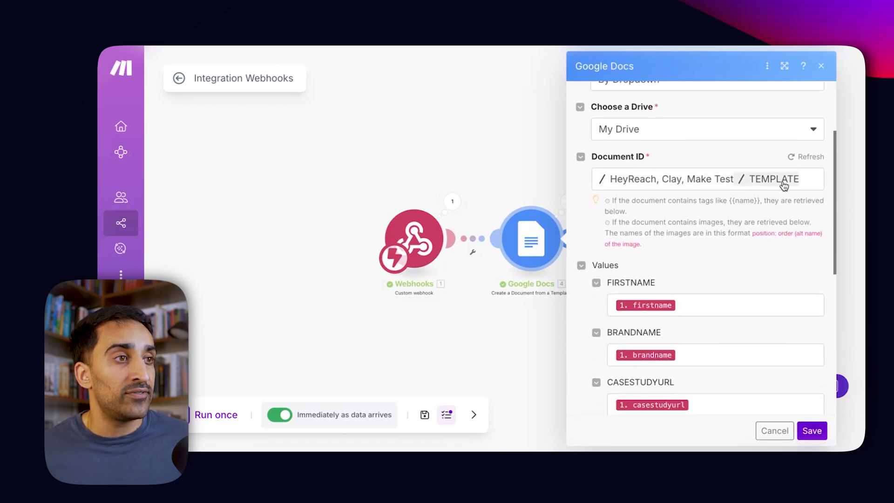
pyautogui.moveTo(633, 183)
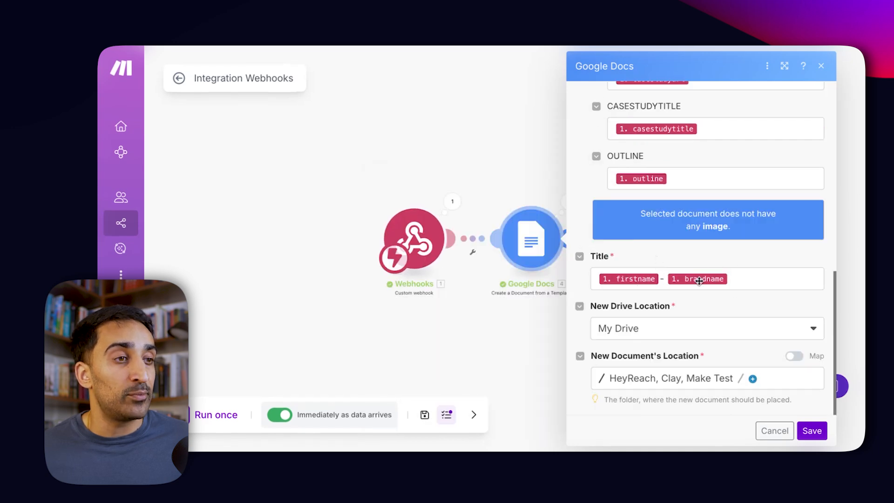
pyautogui.click(811, 430)
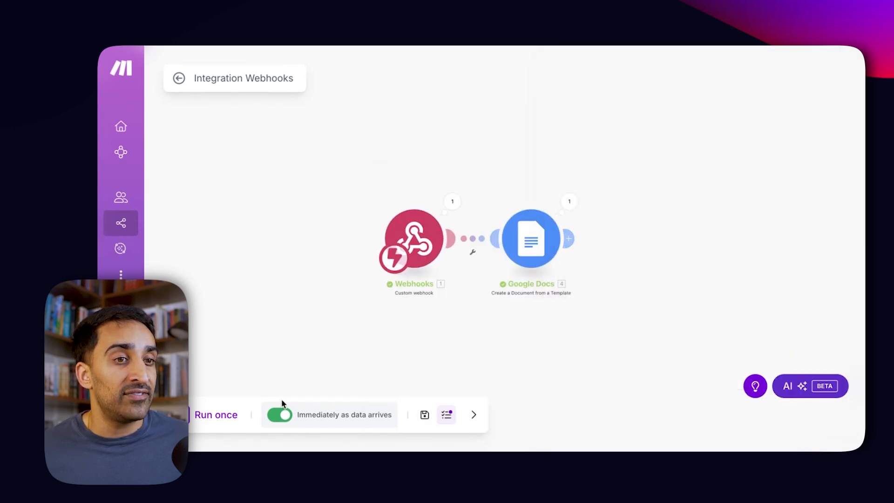
pyautogui.click(424, 414)
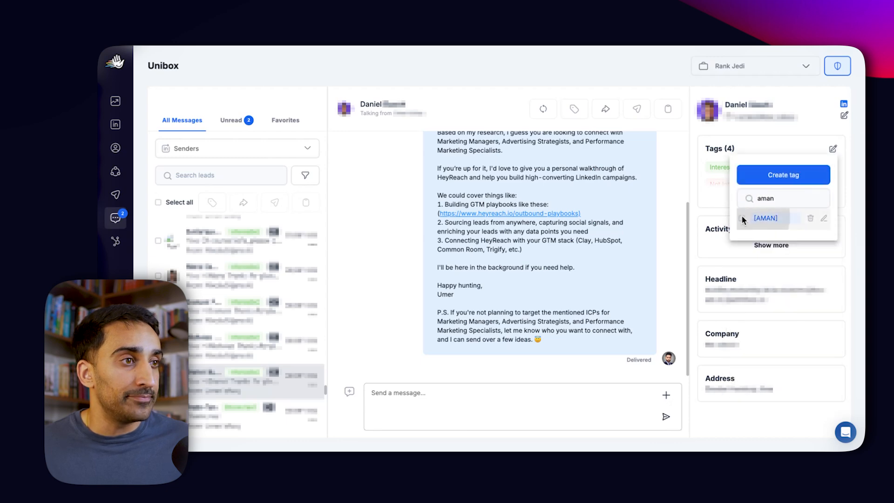
# Tag the lead's Unibox conversation with [AMAN].
pyautogui.click(765, 218)
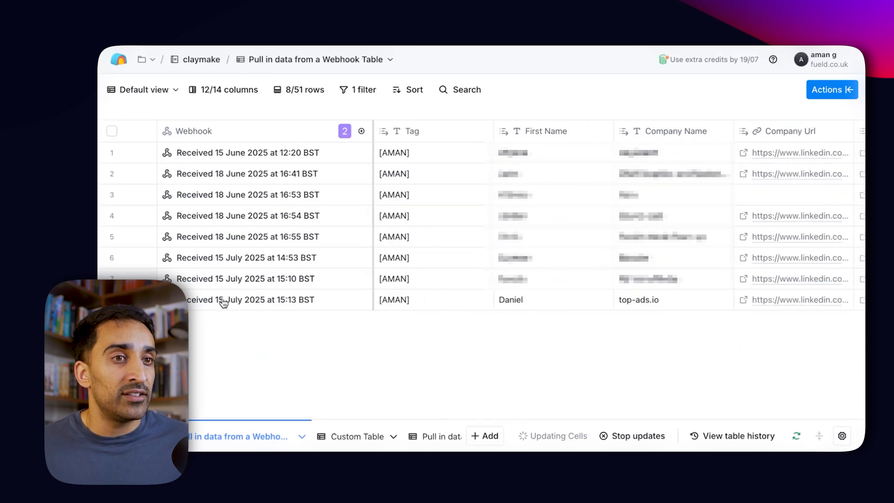
# View the top-ads.io row's generated case study, YouTube title and outline in Cell details.
pyautogui.hscroll(3)
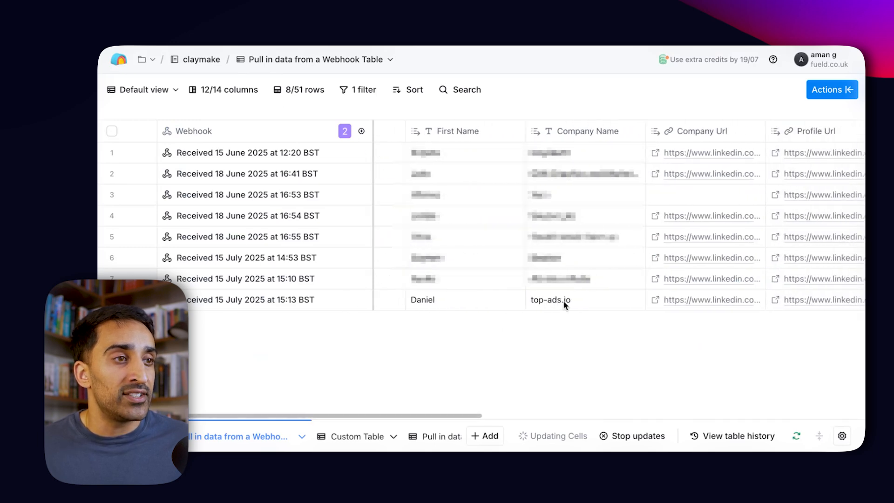
pyautogui.hscroll(3)
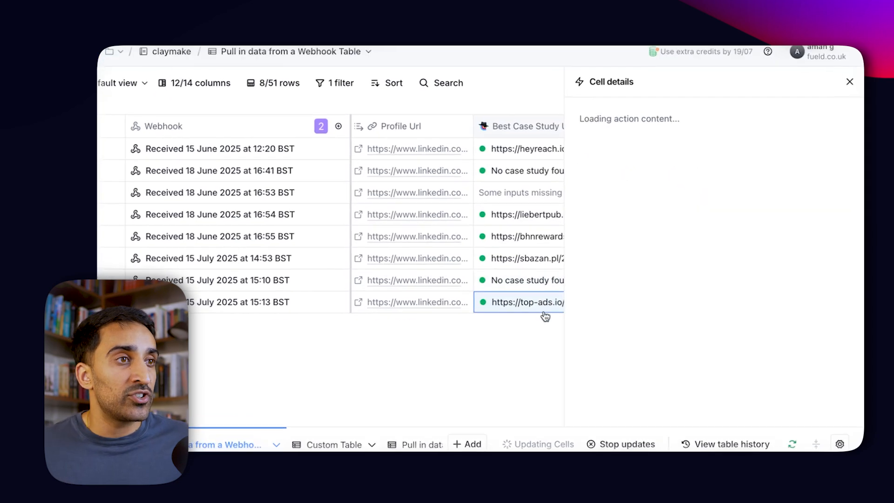
pyautogui.click(848, 81)
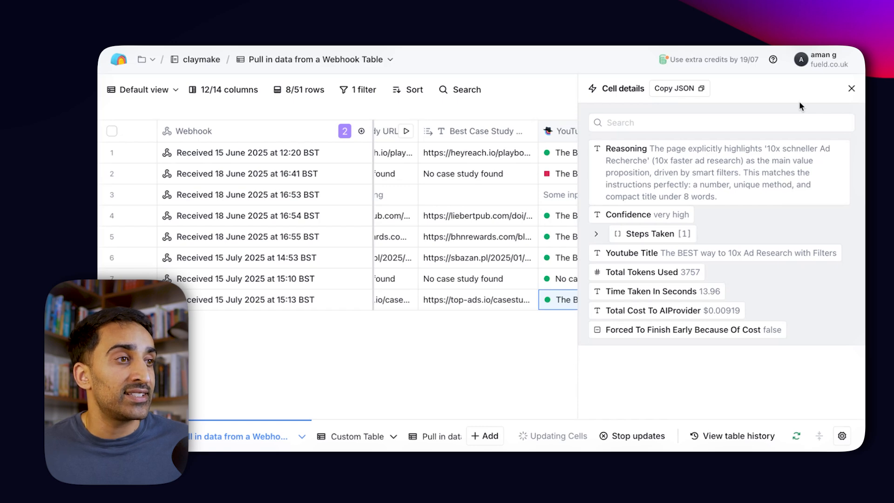
pyautogui.click(851, 89)
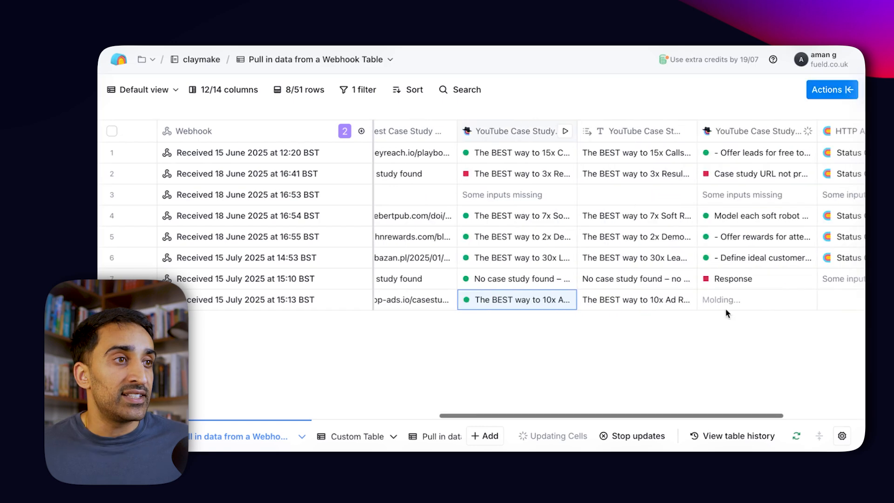
pyautogui.hscroll(3)
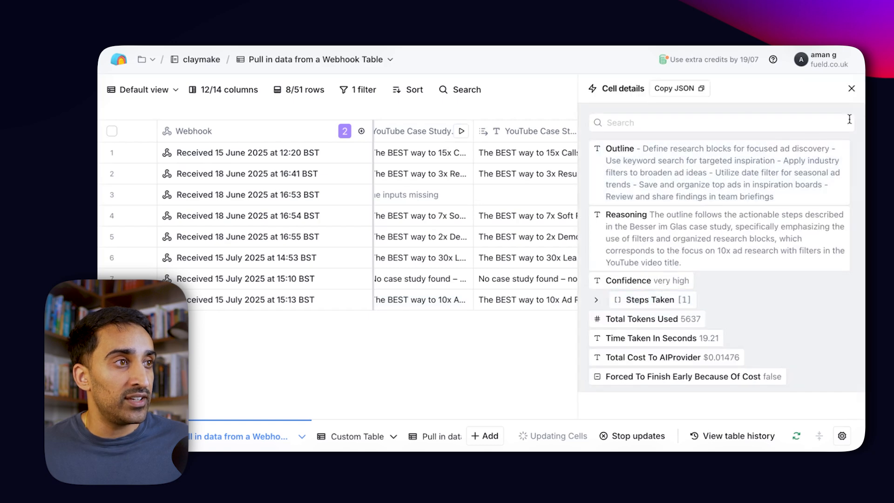
pyautogui.click(851, 88)
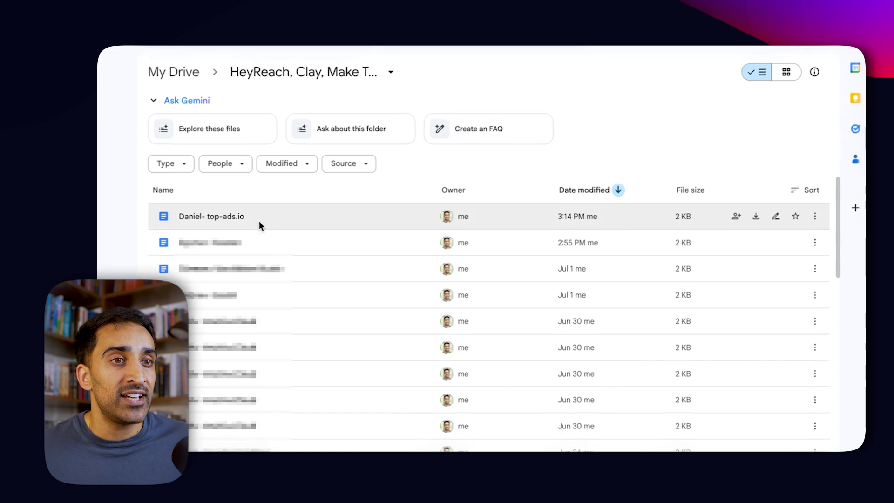
# Open the 'Daniel- top-ads.io' doc and set General access to 'Anyone with the link'.
pyautogui.click(211, 216)
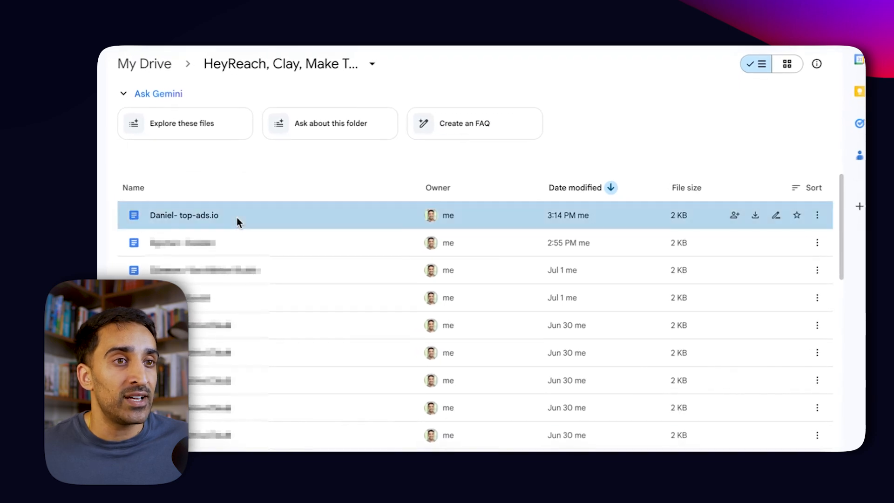
pyautogui.doubleClick(183, 215)
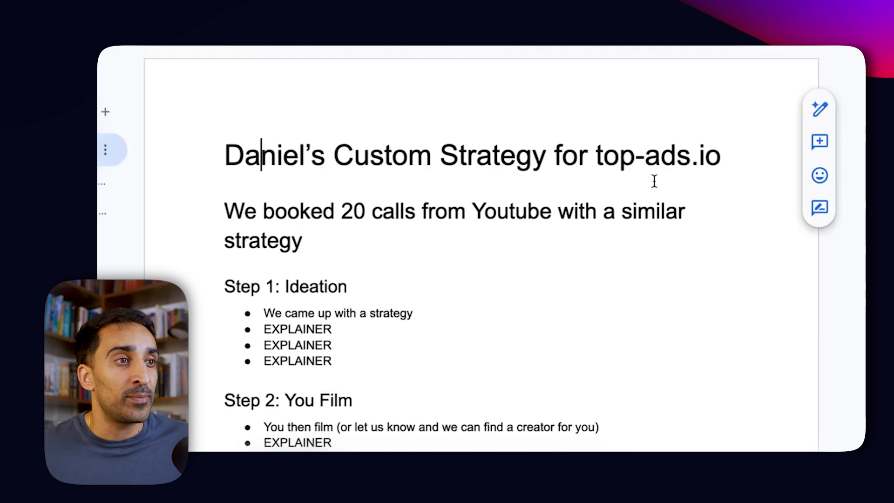
pyautogui.scroll(-3)
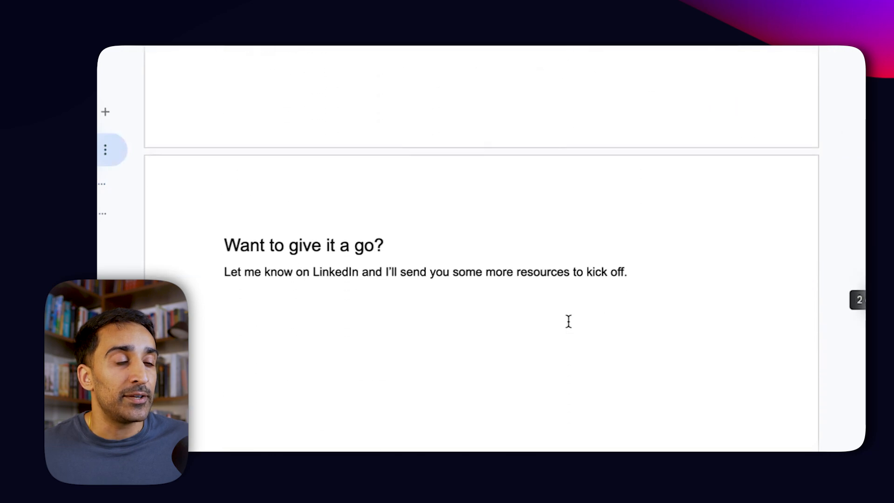
pyautogui.click(381, 282)
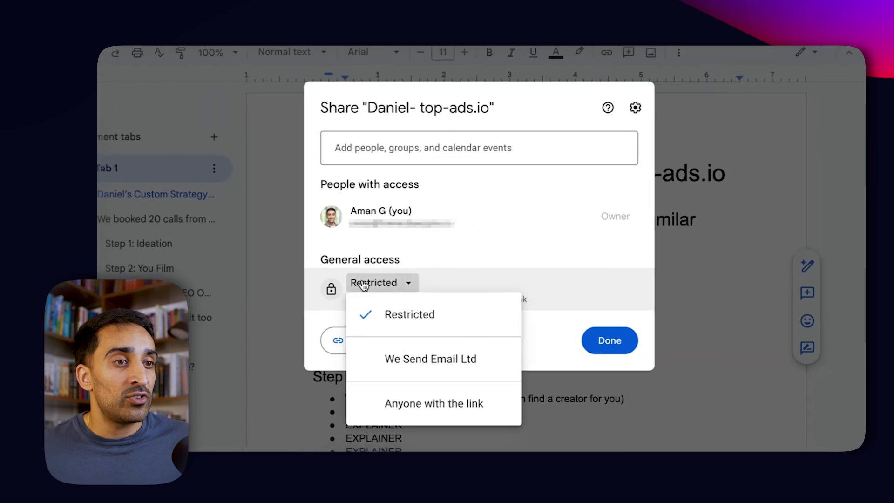
pyautogui.click(434, 403)
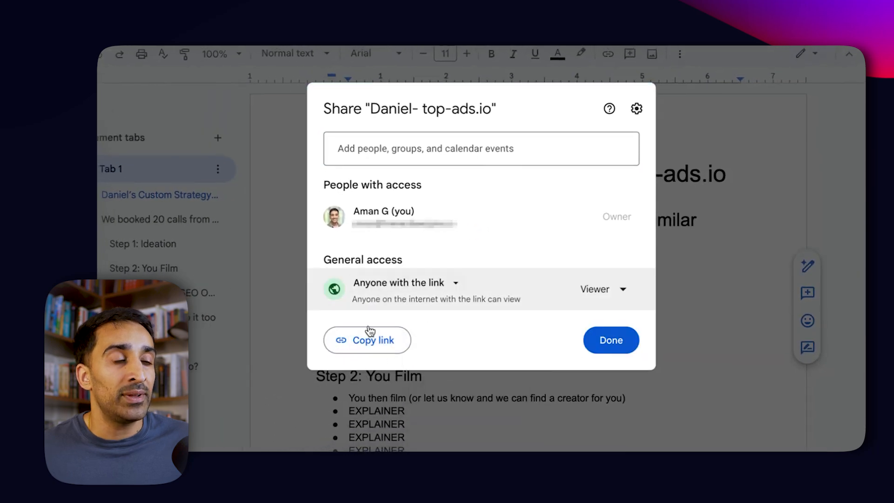